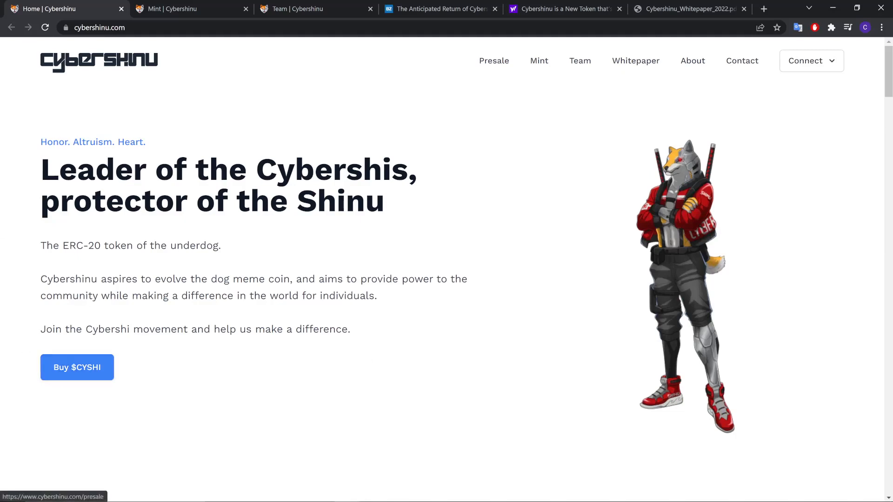
mouse_move(136, 275)
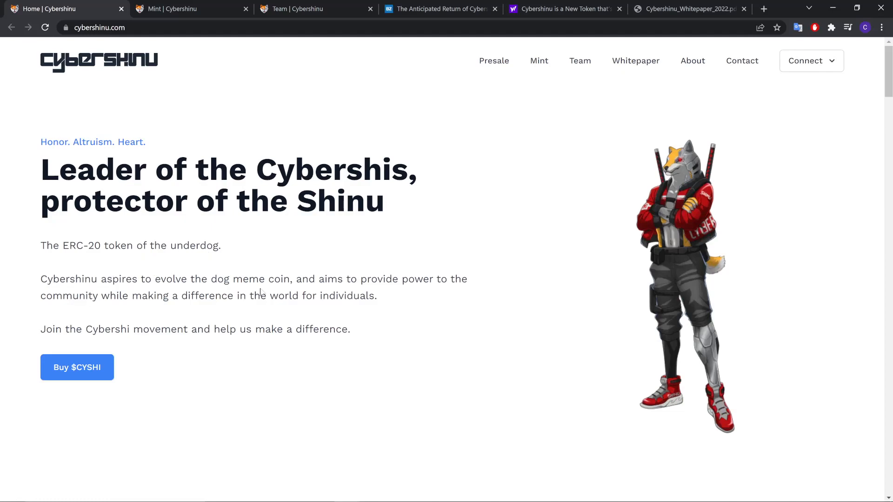
mouse_move(200, 307)
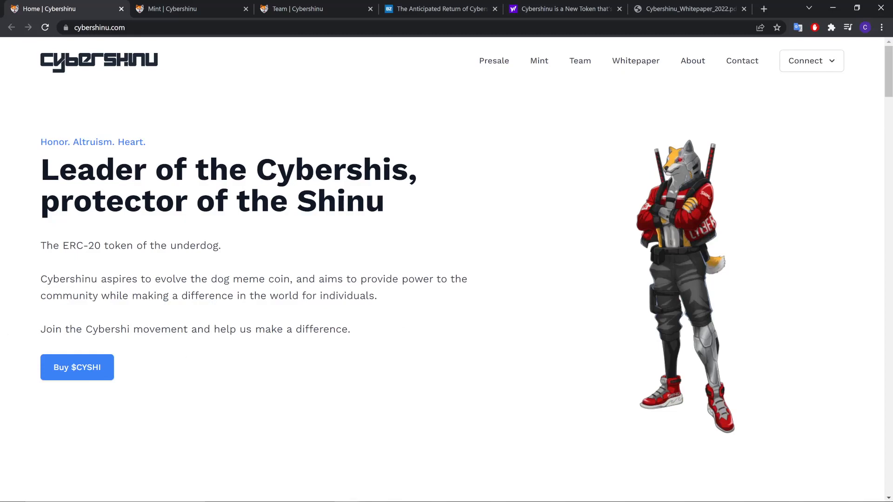
mouse_move(541, 316)
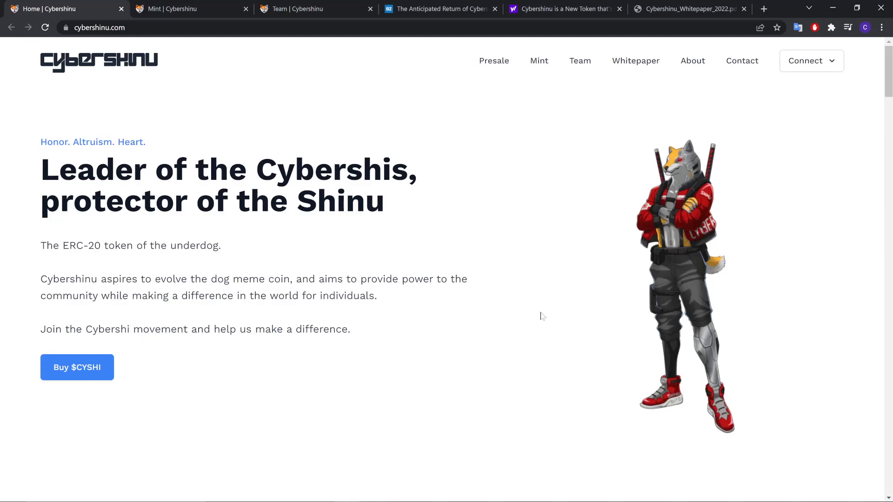
Reach the Tokenomics section and highlight the fixed total CYSHI supply figure.
scroll(down, 3)
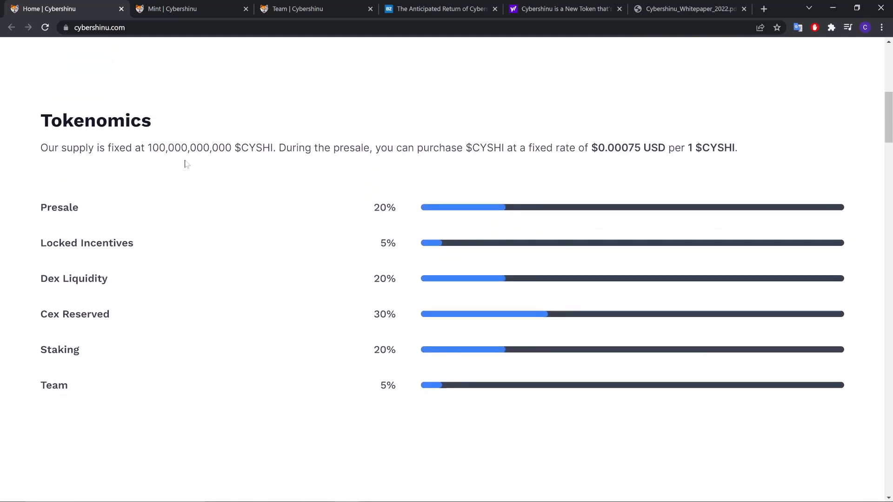
drag(148, 147, 263, 148)
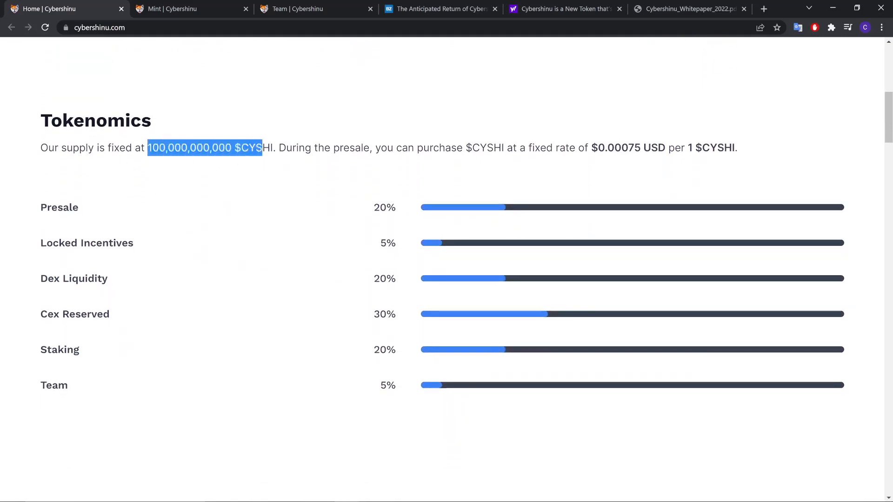
click(413, 164)
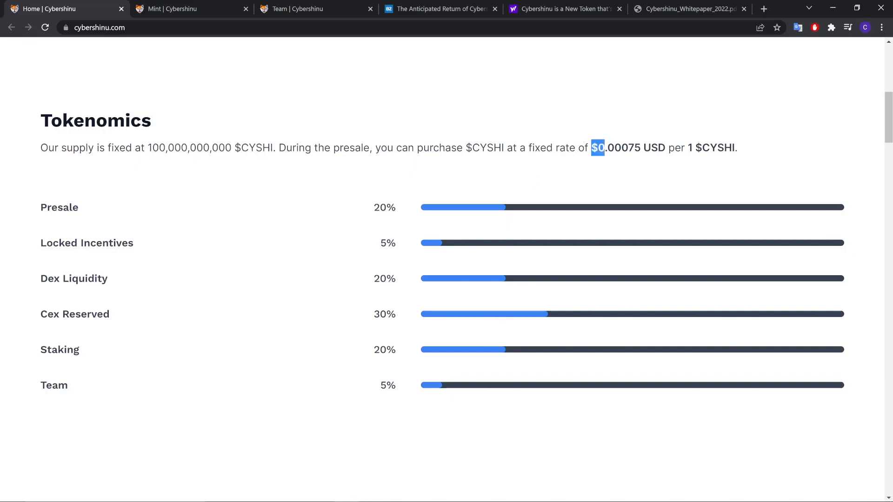
Continue down the allocation breakdown to the 'Audited by CertiK' section.
scroll(down, 3)
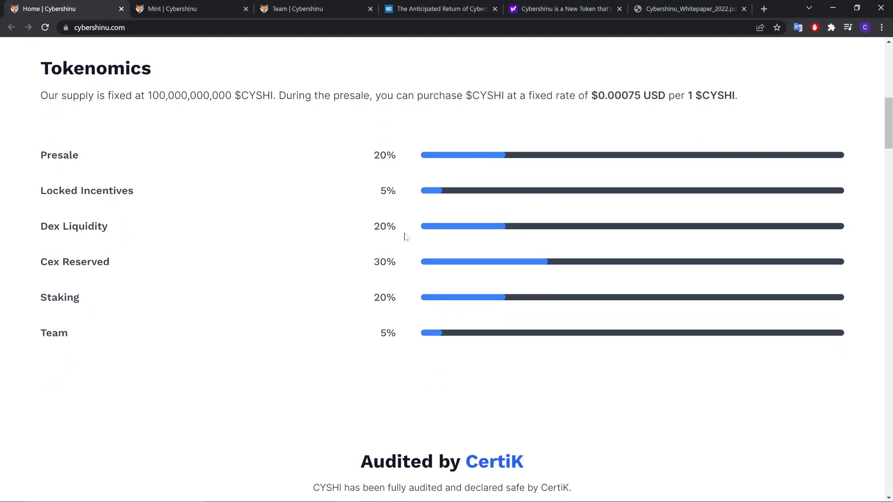
scroll(down, 3)
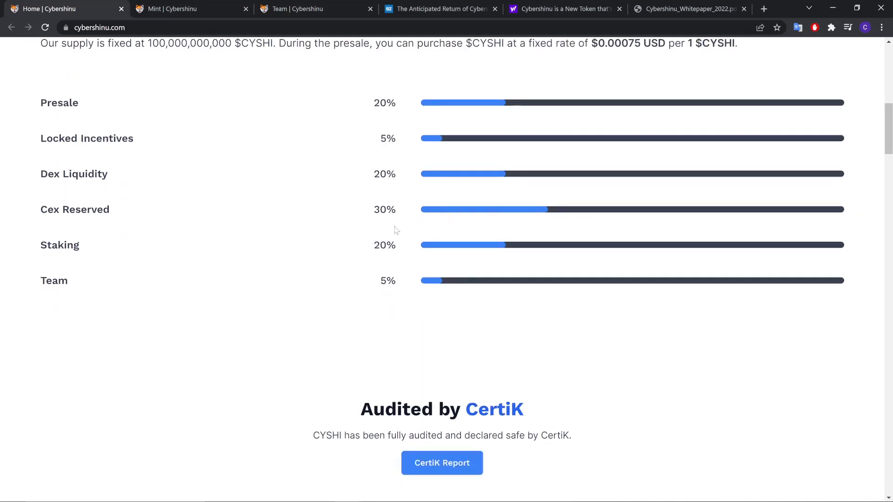
scroll(down, 3)
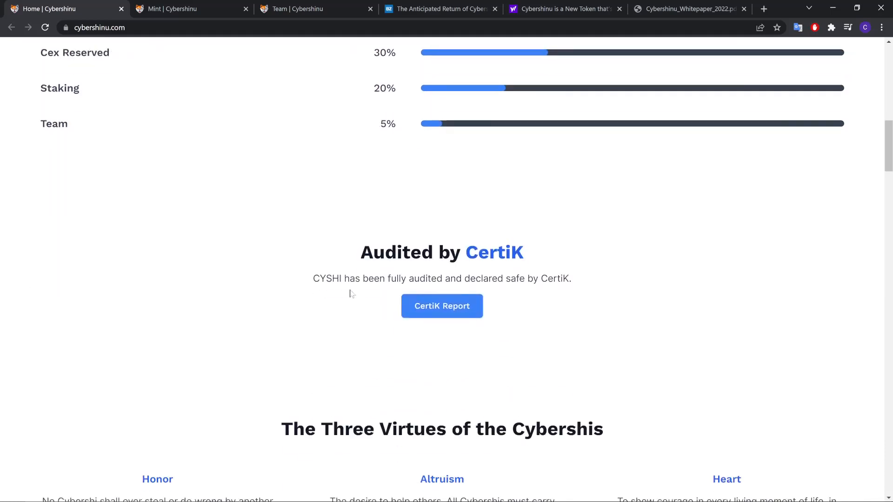
mouse_move(441, 313)
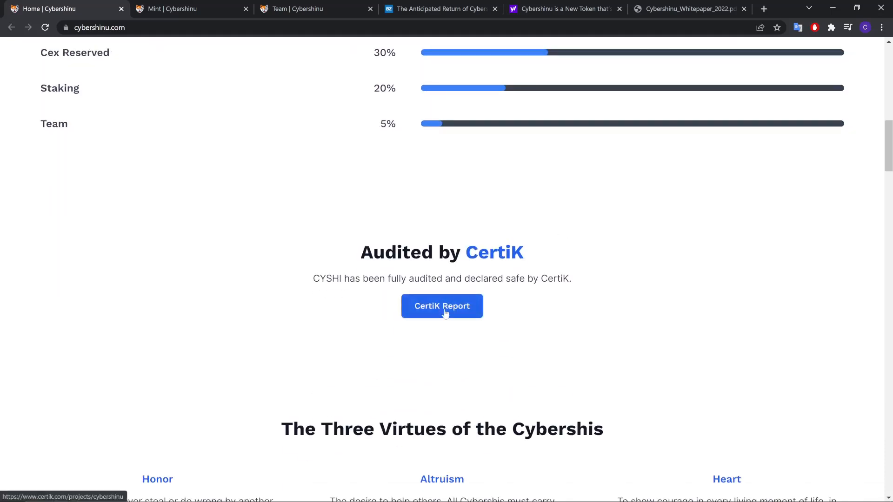
click(441, 306)
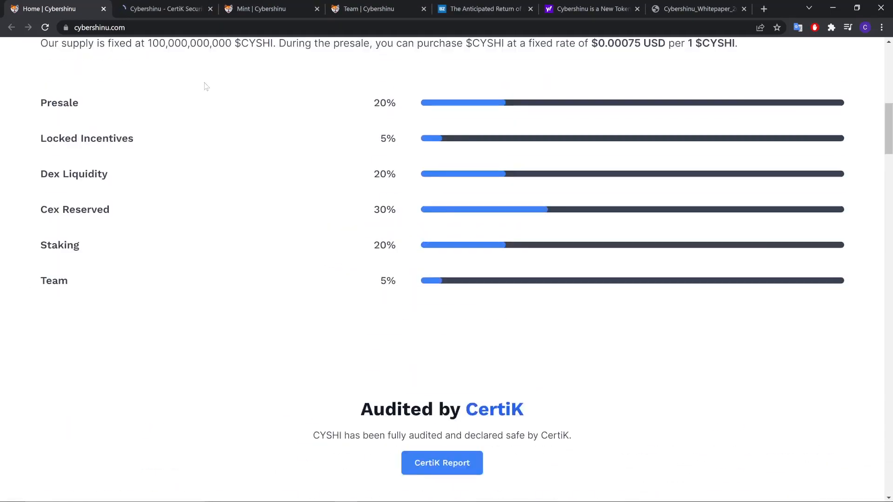
click(164, 8)
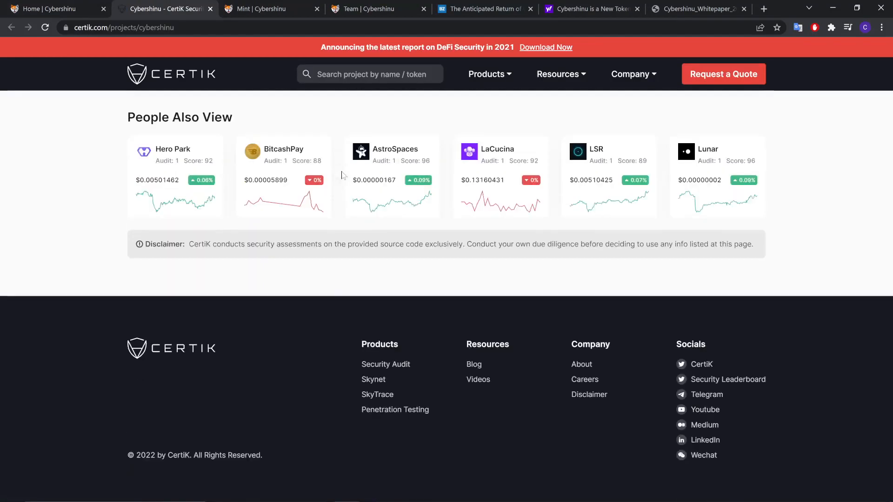
scroll(up, 3)
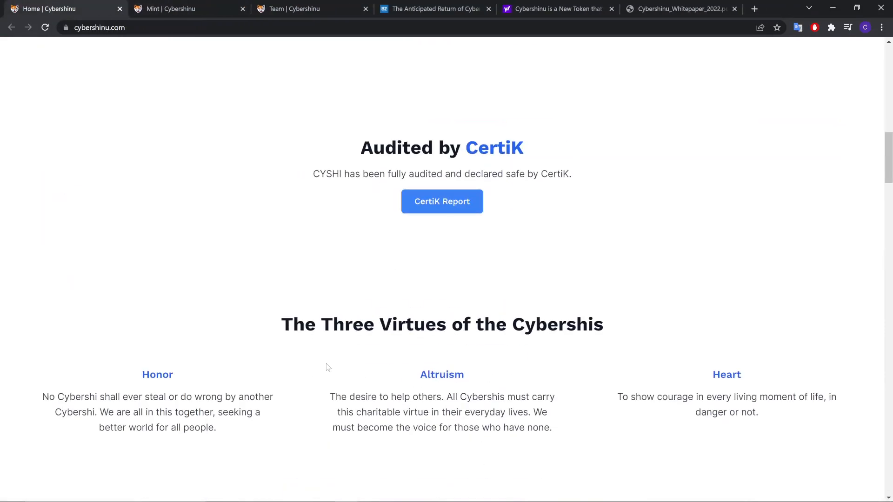
Scroll past the Three Virtues of the Cybershis to the Roadmap heading and Phase I milestones.
scroll(down, 3)
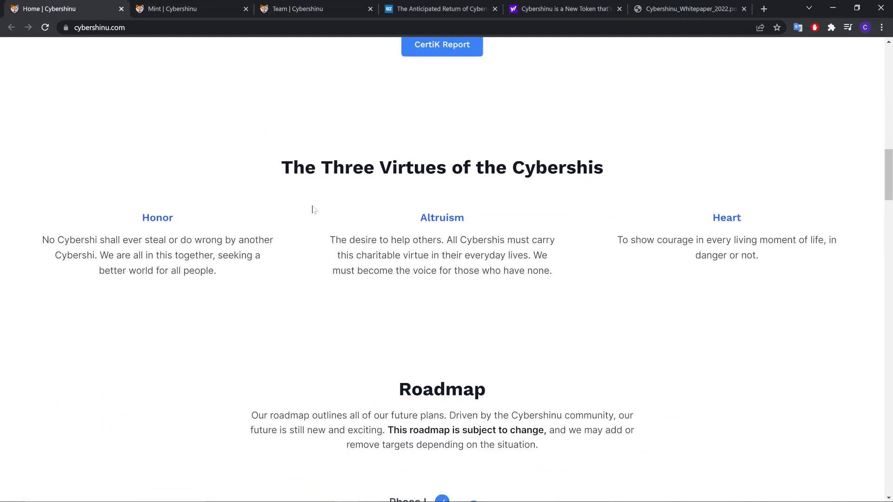
scroll(down, 3)
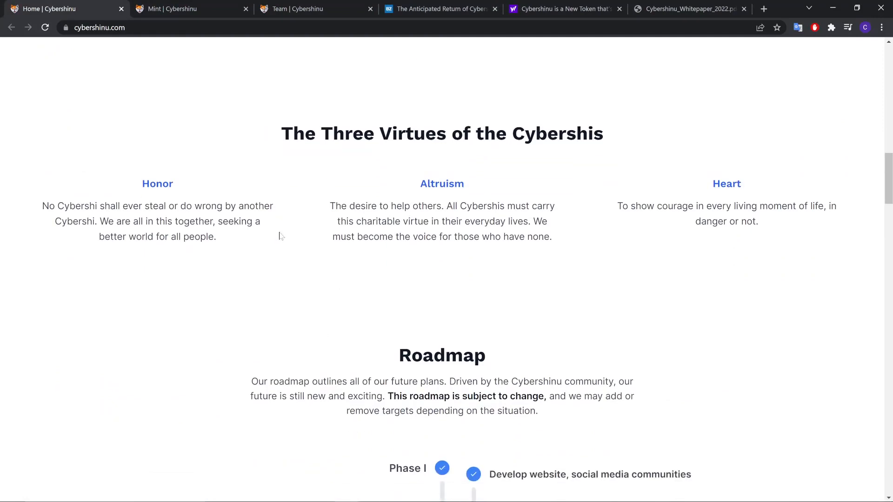
scroll(down, 3)
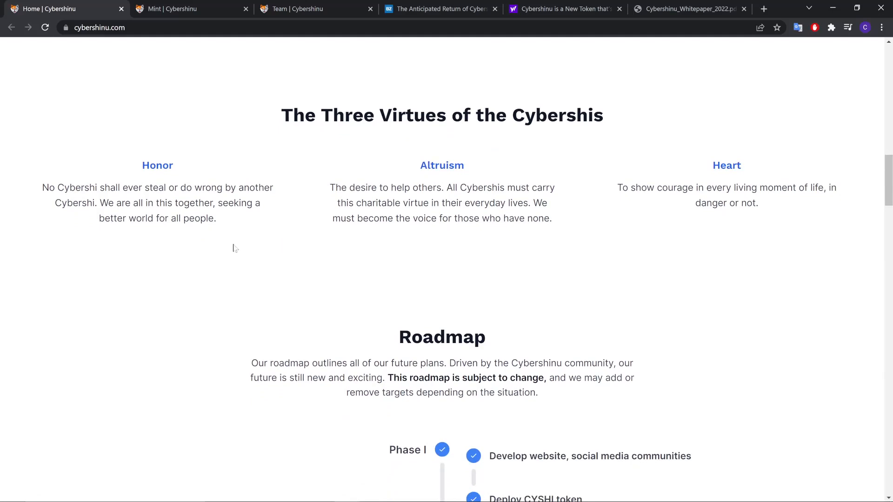
mouse_move(328, 206)
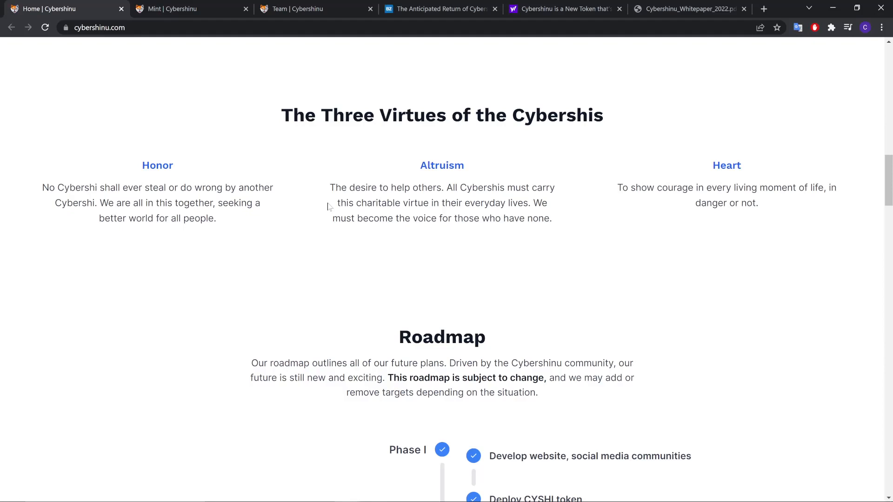
mouse_move(676, 221)
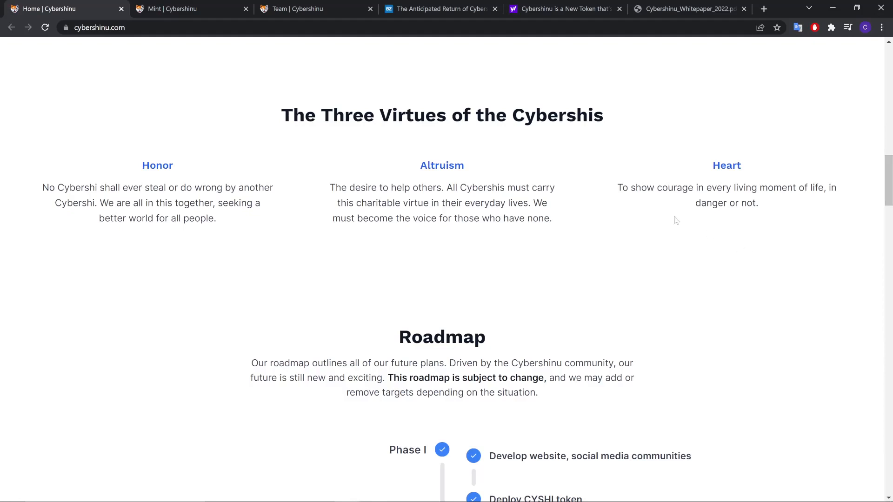
scroll(down, 3)
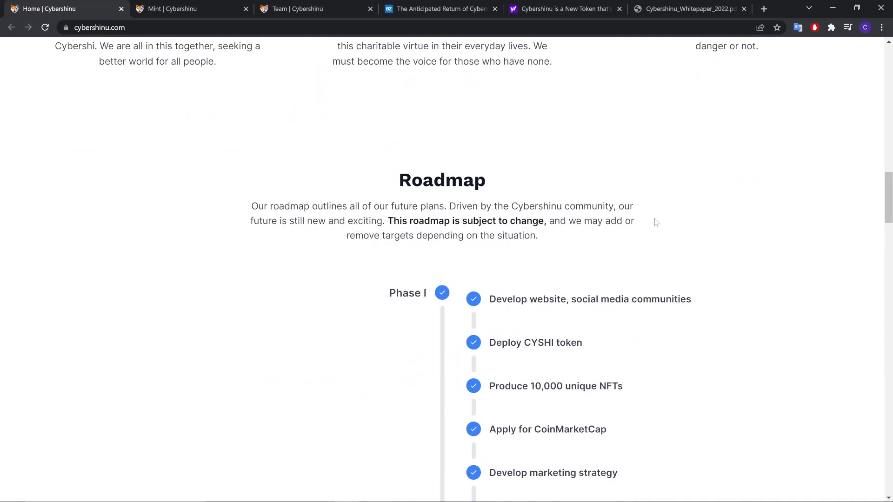
mouse_move(656, 222)
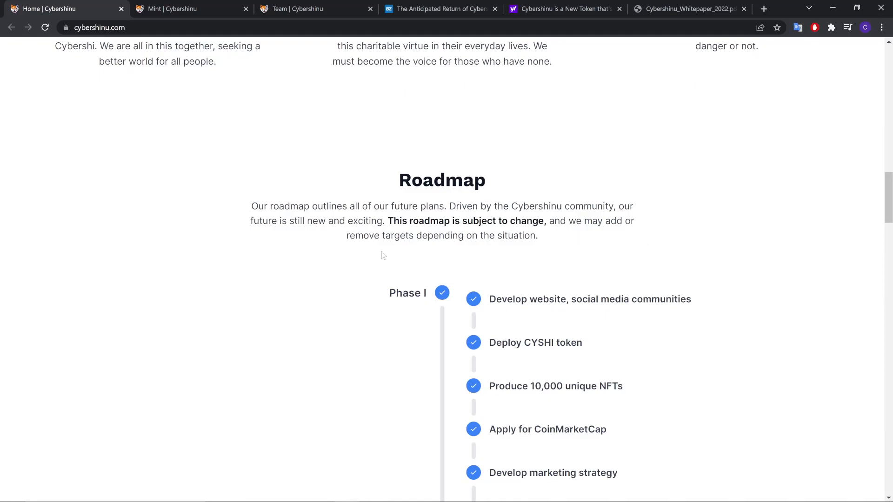
Scroll through the roadmap's Phase I and Phase II milestones.
scroll(down, 3)
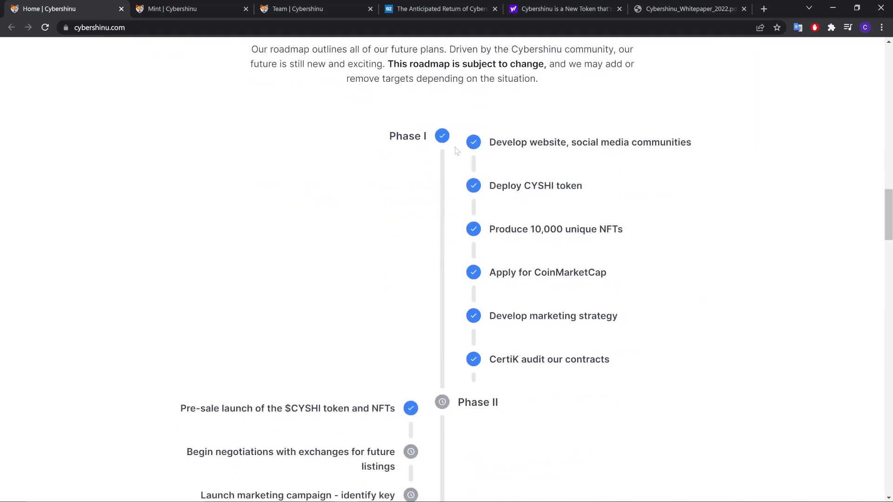
scroll(down, 3)
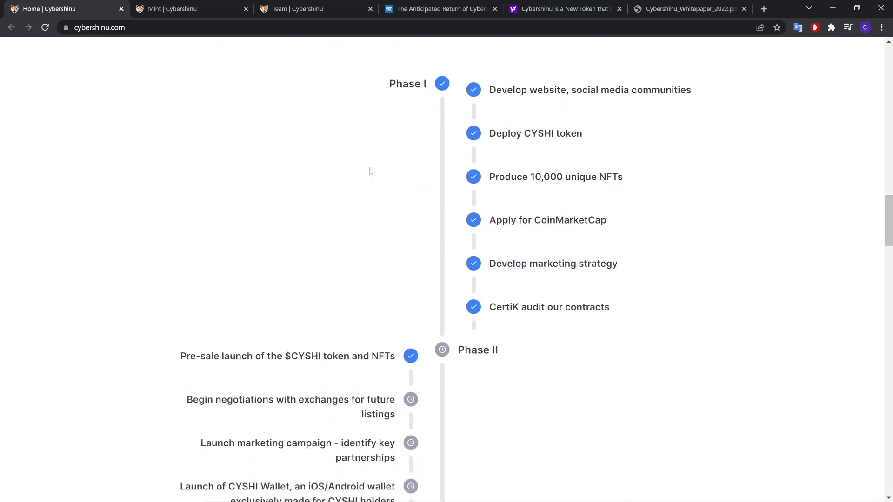
mouse_move(590, 6)
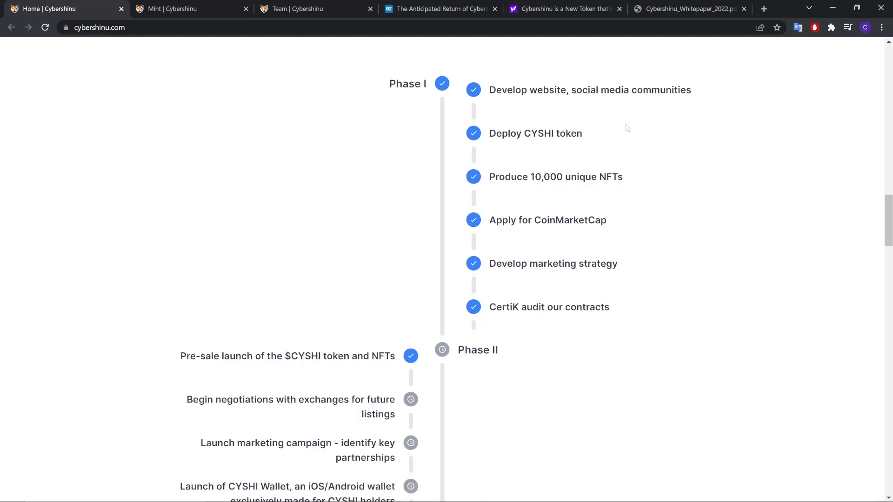
mouse_move(646, 193)
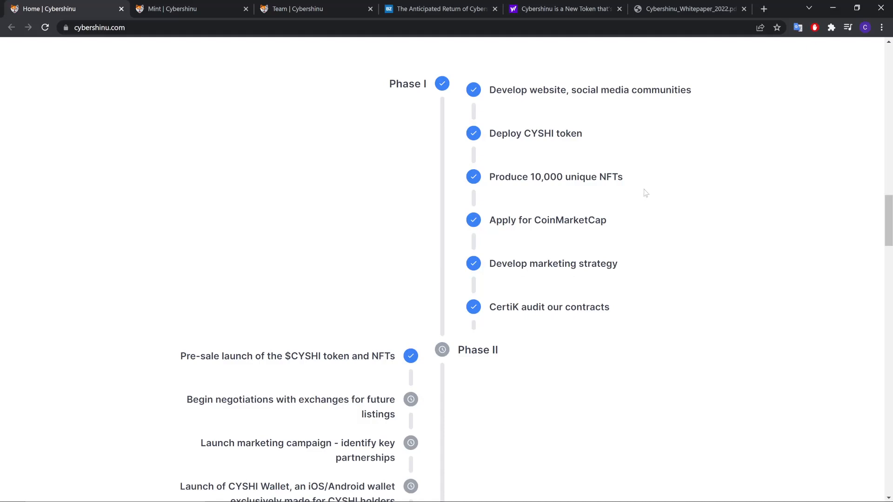
mouse_move(508, 292)
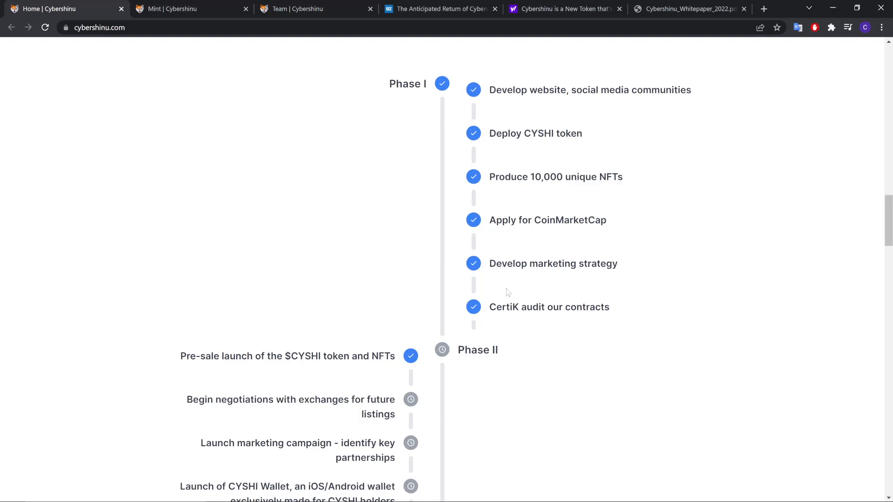
mouse_move(494, 333)
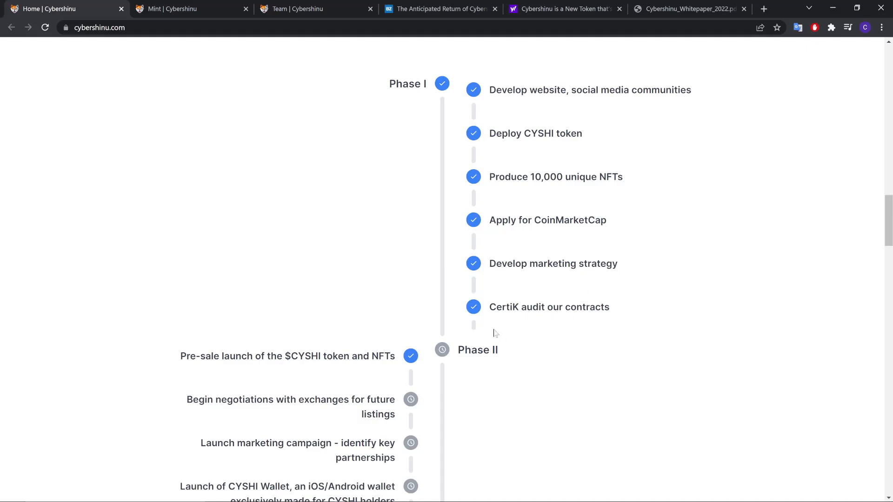
scroll(down, 3)
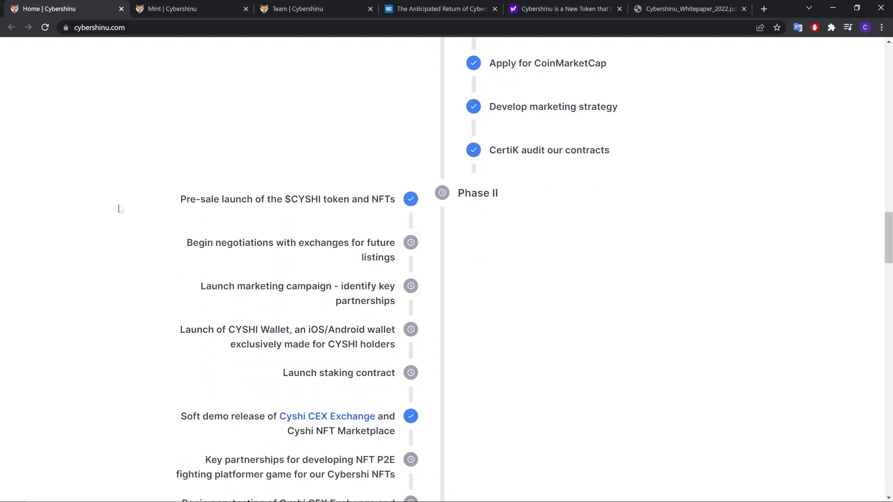
scroll(down, 3)
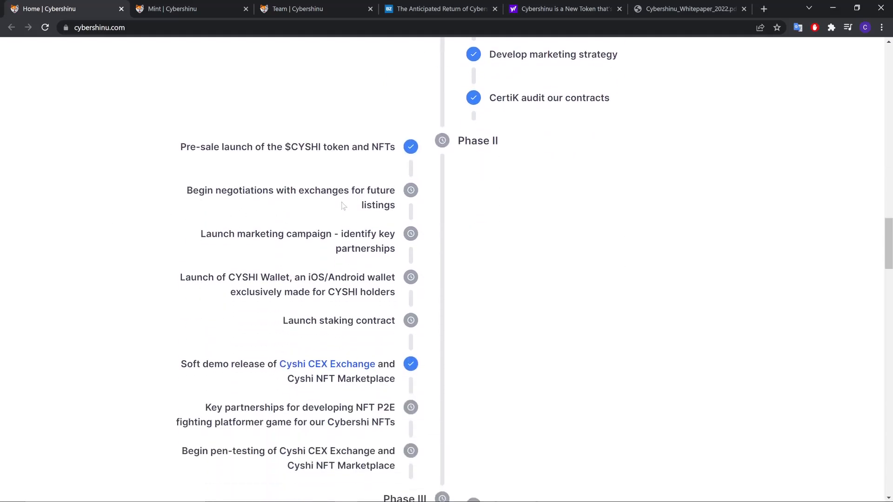
Continue to the first Phase III goals, including the Uniswap and Binance listings.
scroll(down, 3)
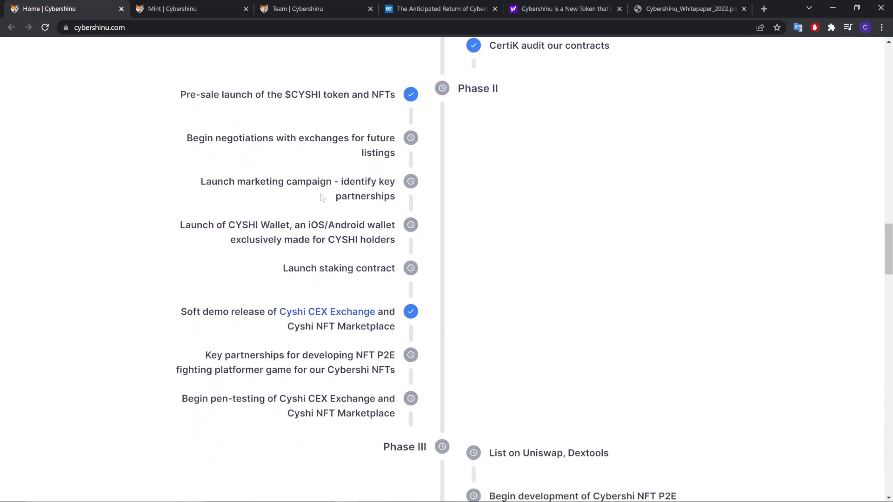
scroll(down, 3)
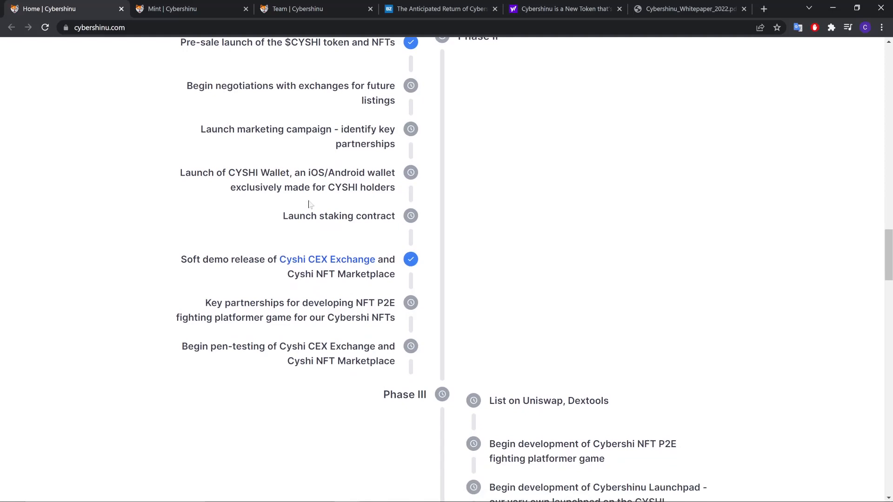
scroll(down, 3)
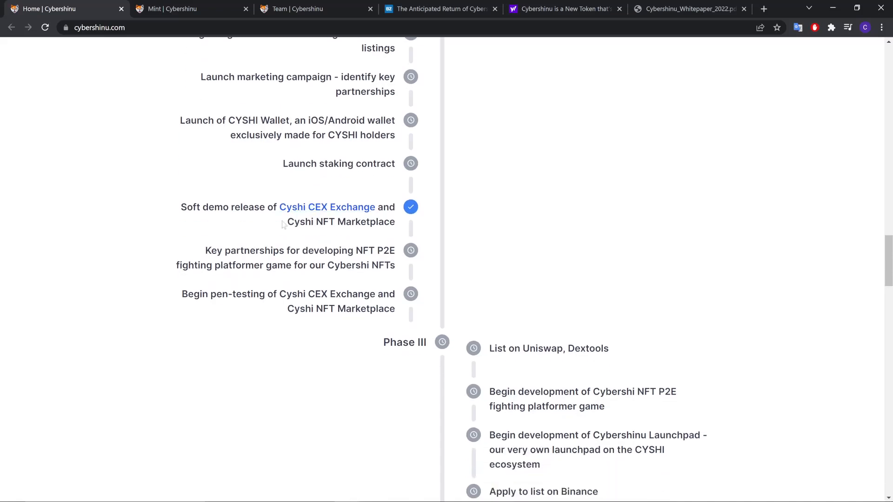
mouse_move(342, 215)
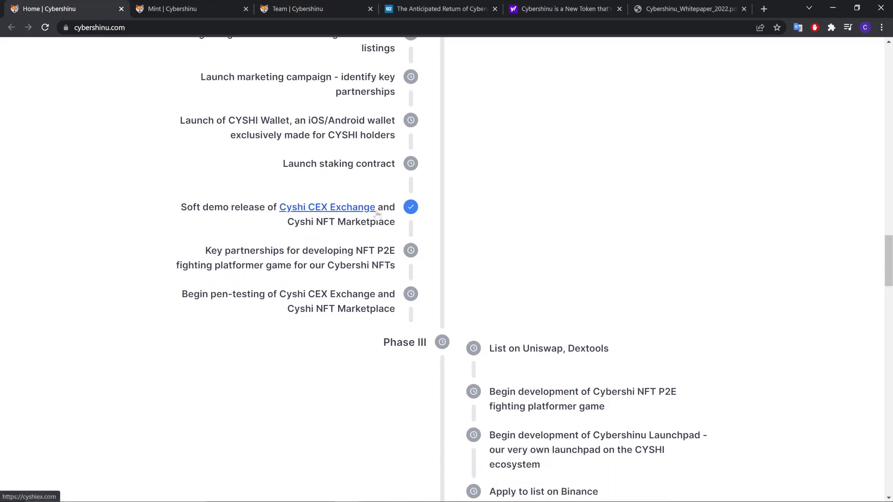
scroll(down, 3)
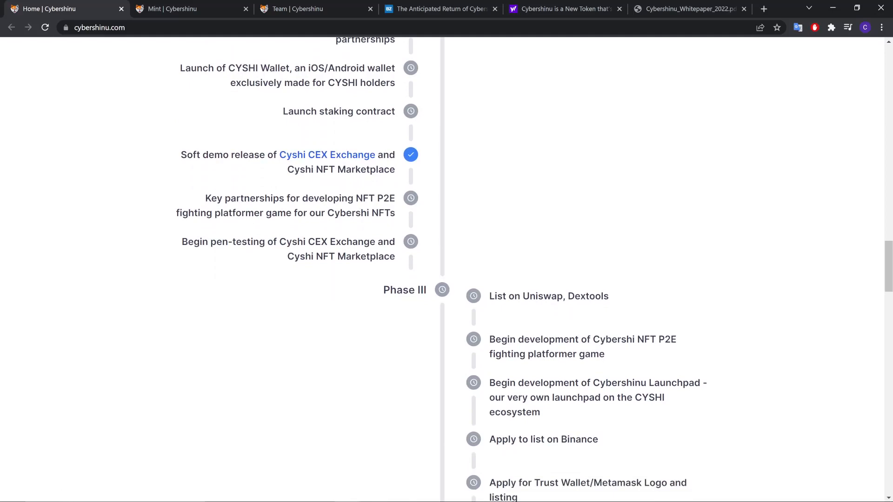
mouse_move(287, 226)
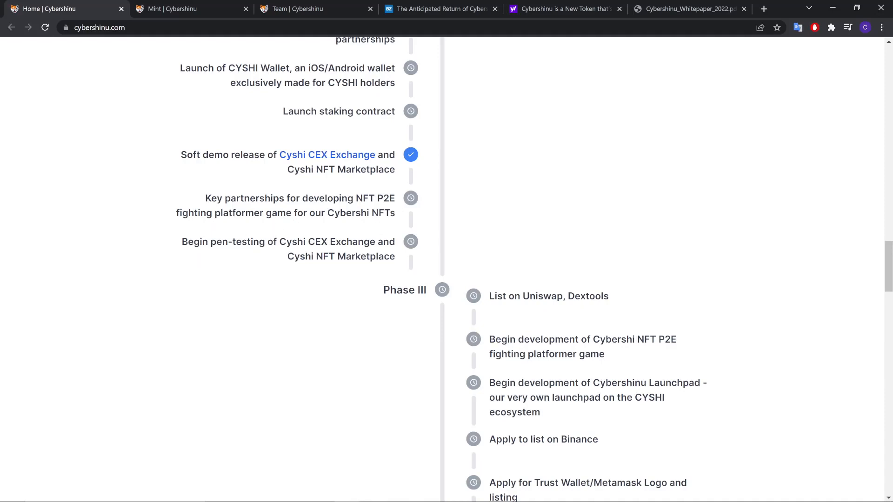
mouse_move(287, 277)
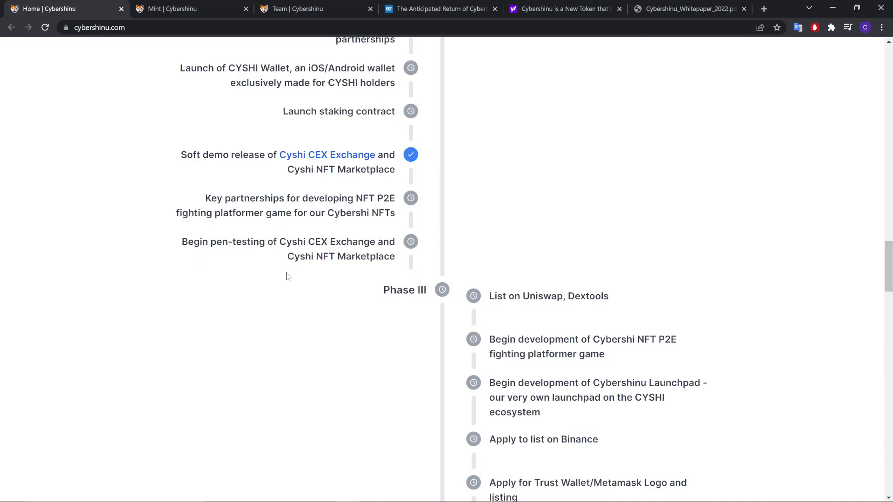
Scroll through Phase III and Phase IV to the Read More blurb and FAQ heading.
scroll(down, 3)
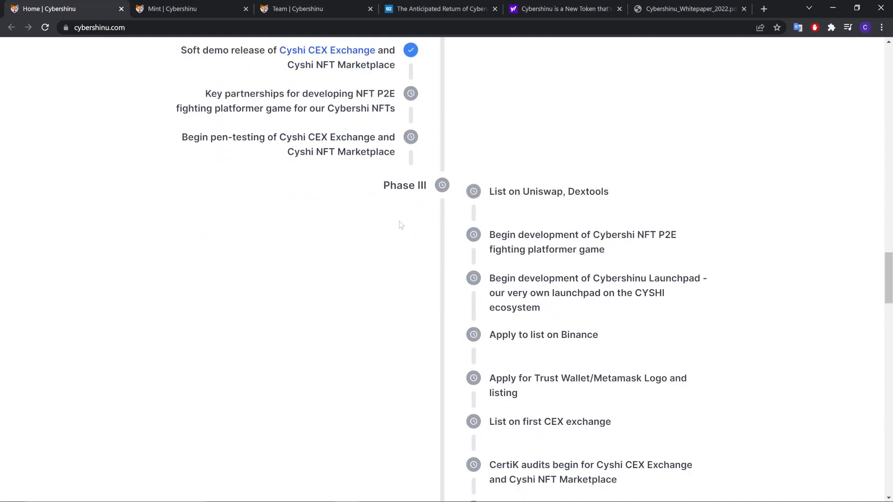
scroll(down, 3)
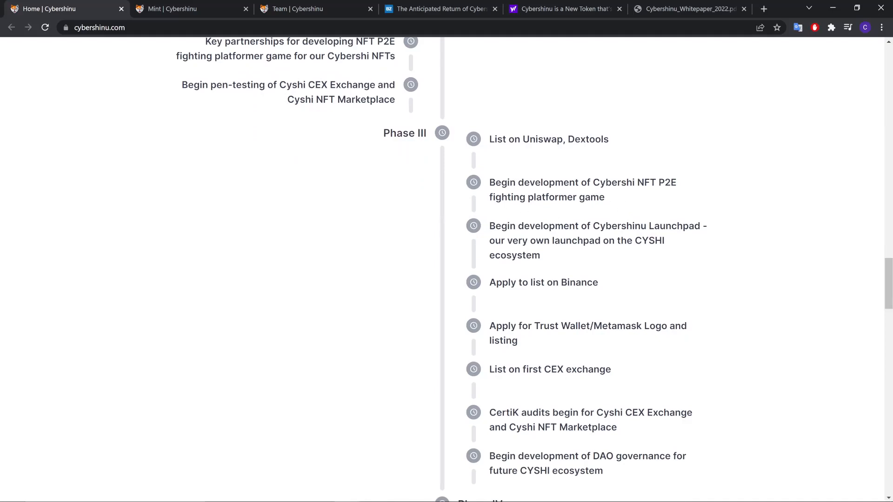
scroll(down, 3)
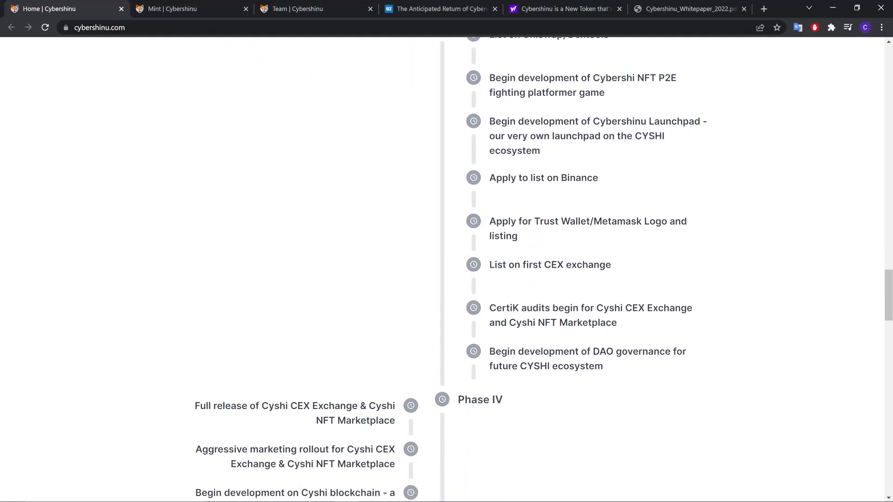
scroll(down, 3)
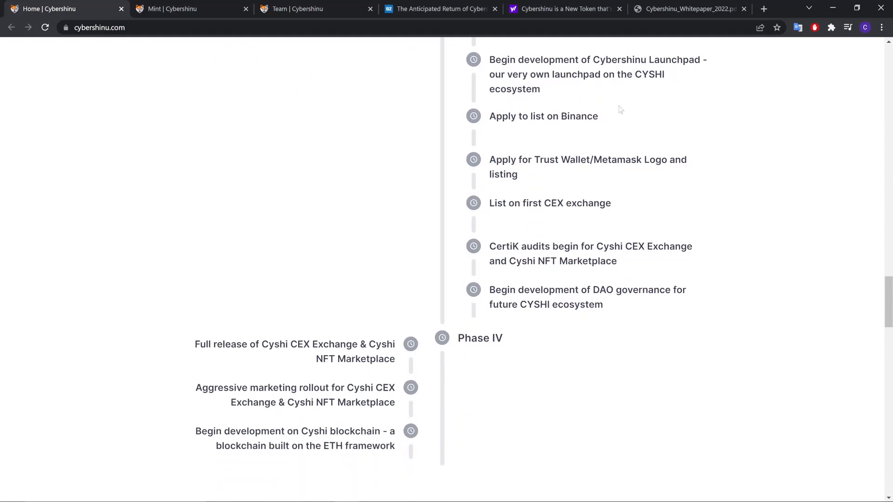
scroll(down, 3)
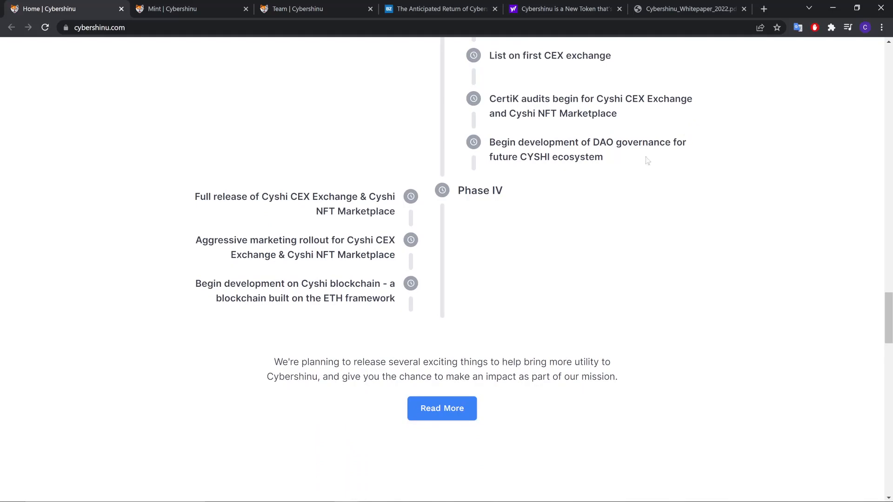
mouse_move(561, 176)
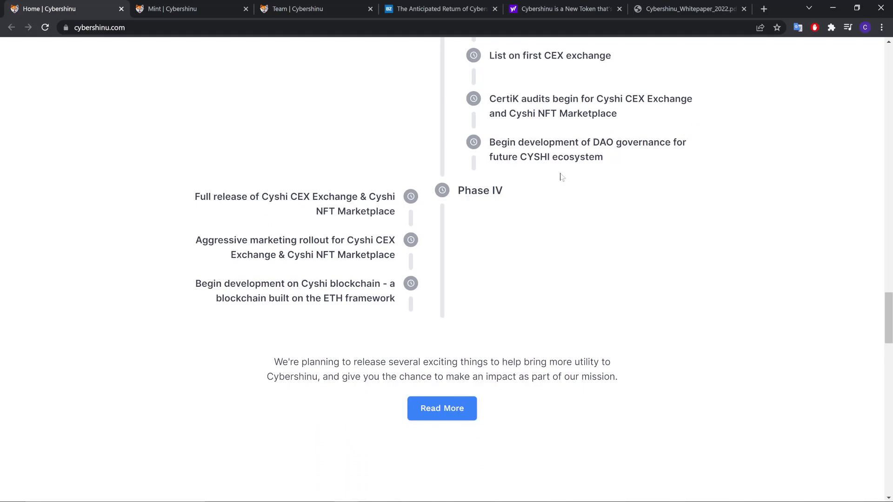
scroll(down, 3)
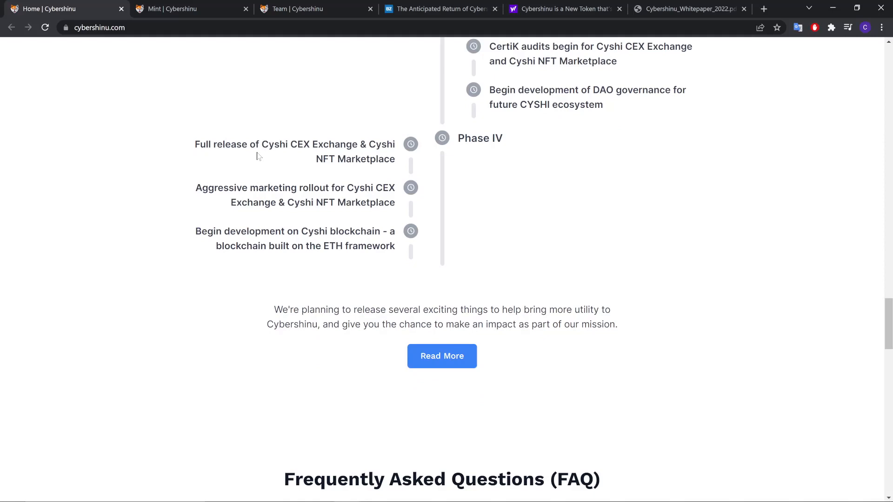
mouse_move(360, 142)
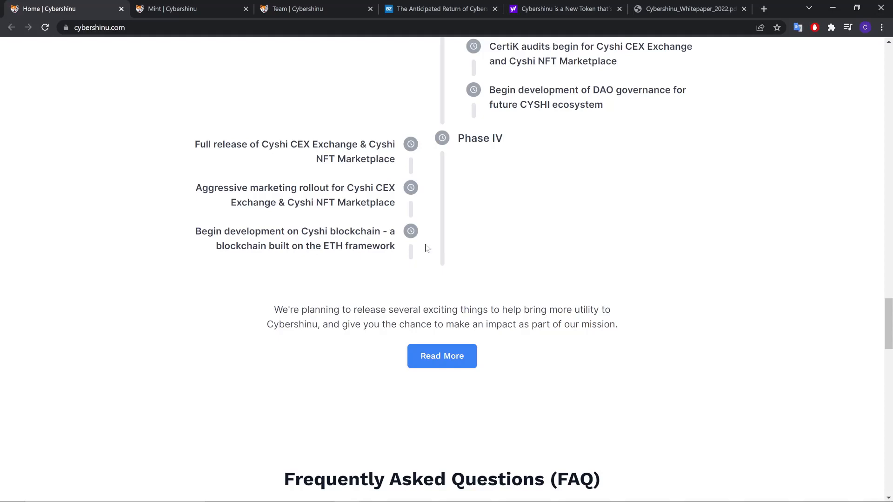
mouse_move(388, 260)
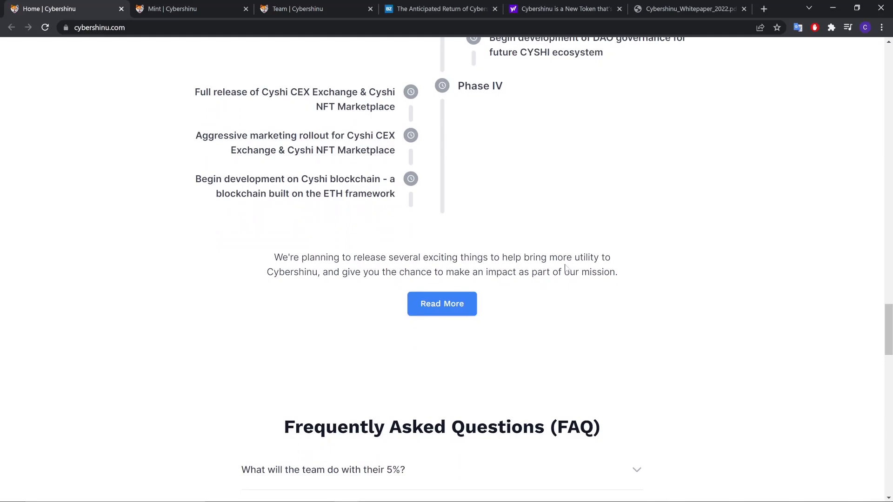
mouse_move(375, 297)
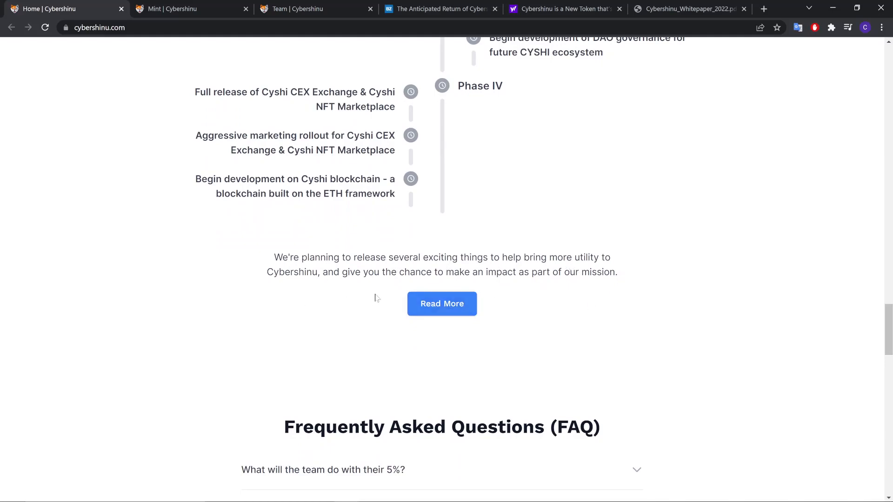
mouse_move(375, 297)
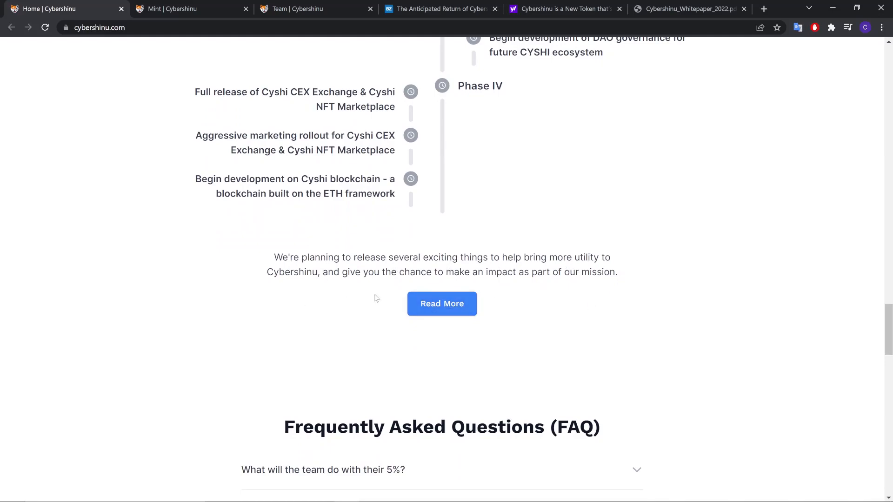
Expand the FAQ answer on what the team does with their 5%.
scroll(down, 3)
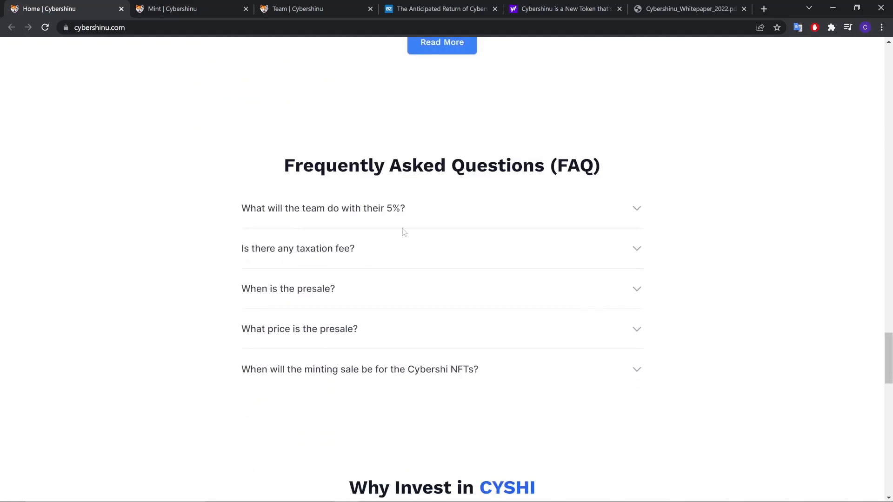
mouse_move(329, 218)
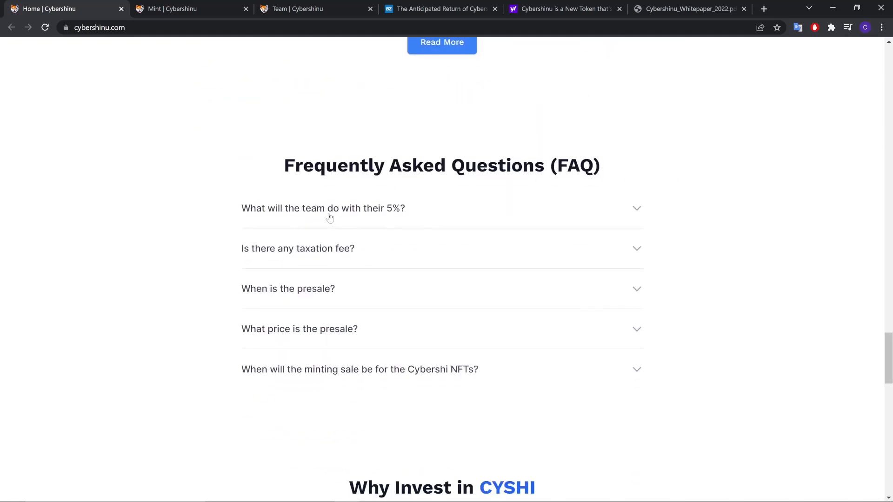
click(322, 207)
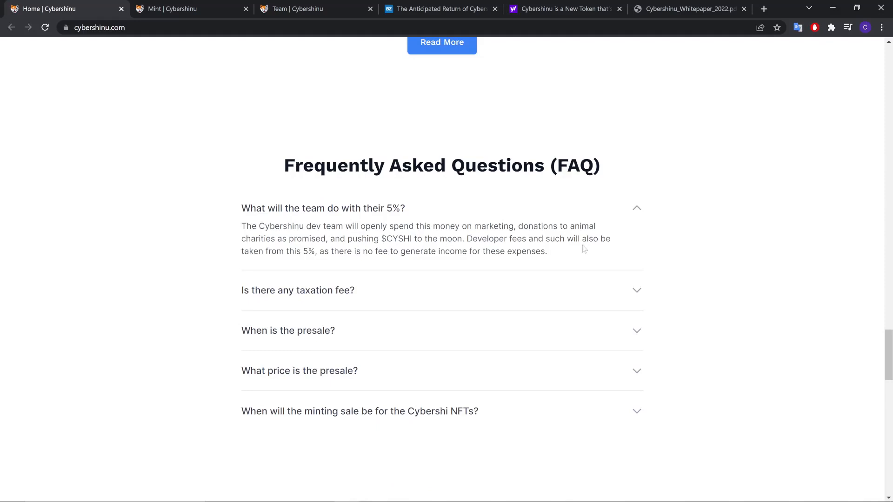
mouse_move(287, 279)
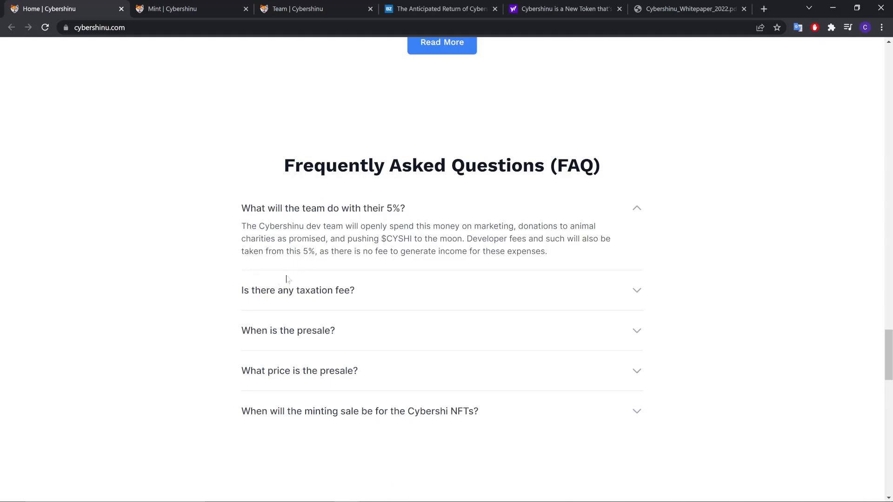
mouse_move(611, 232)
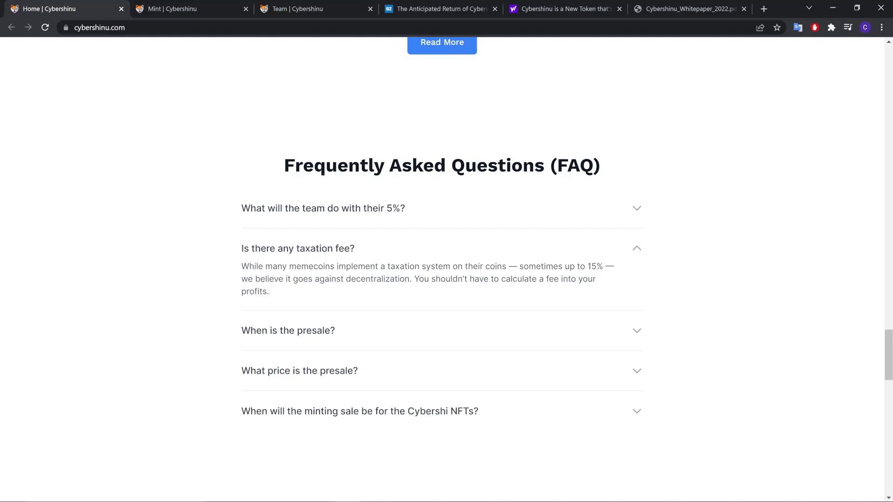
mouse_move(465, 291)
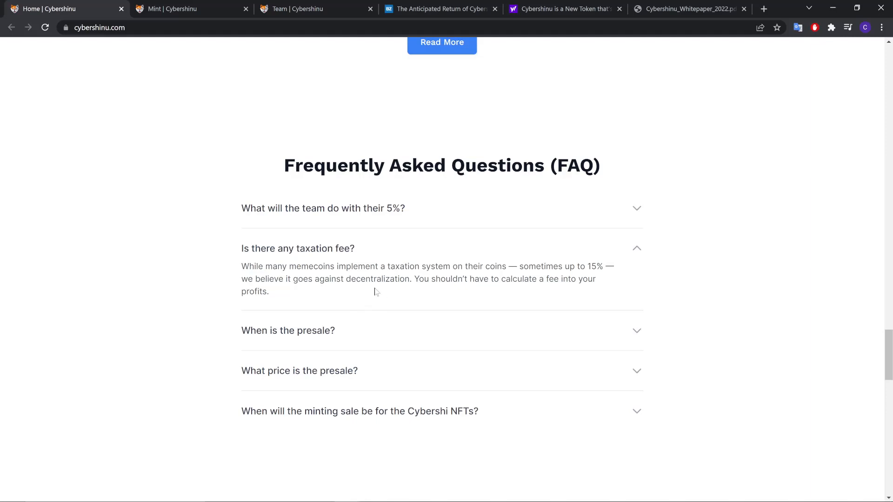
mouse_move(343, 297)
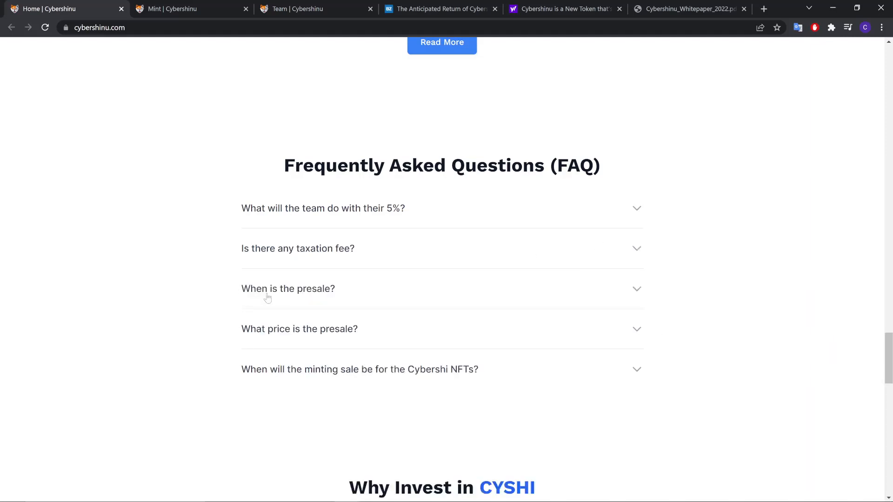
Peek at the presale date and price answers, then expand the NFT minting sale answer.
click(287, 288)
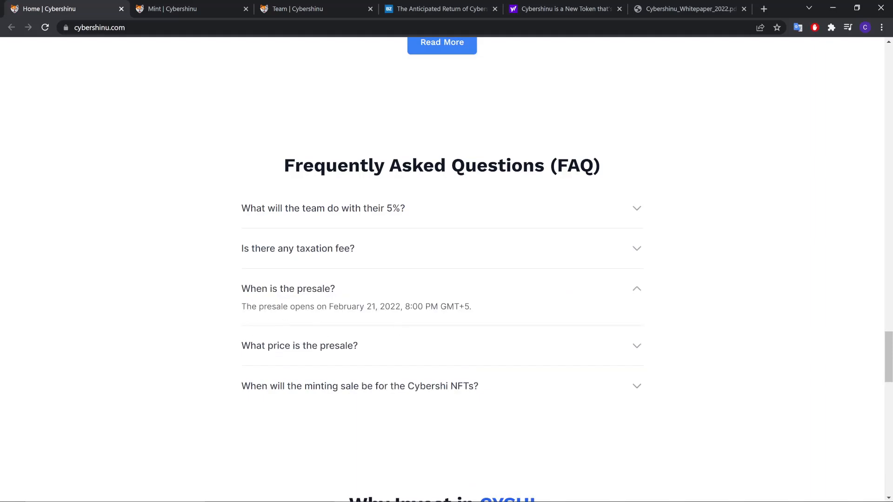
click(288, 288)
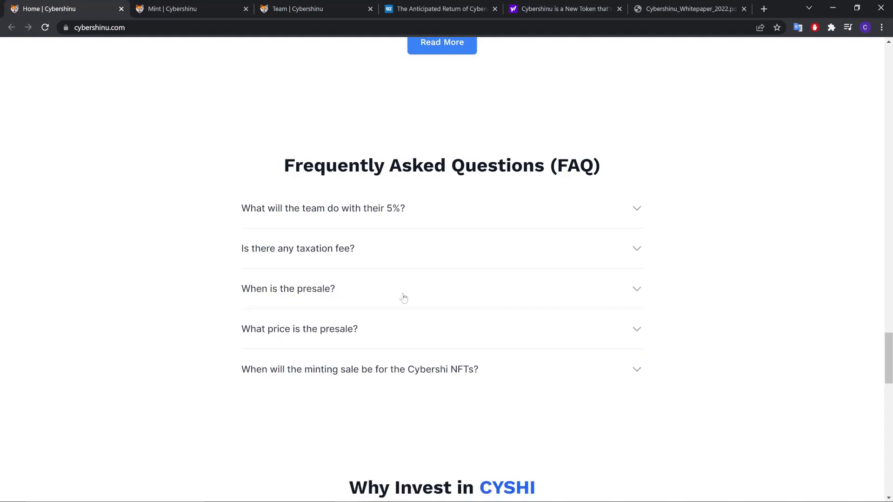
click(299, 329)
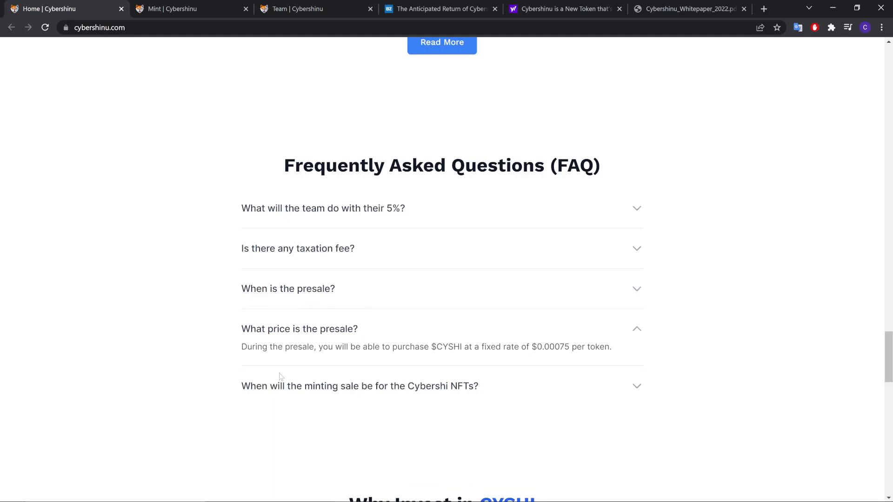
mouse_move(426, 361)
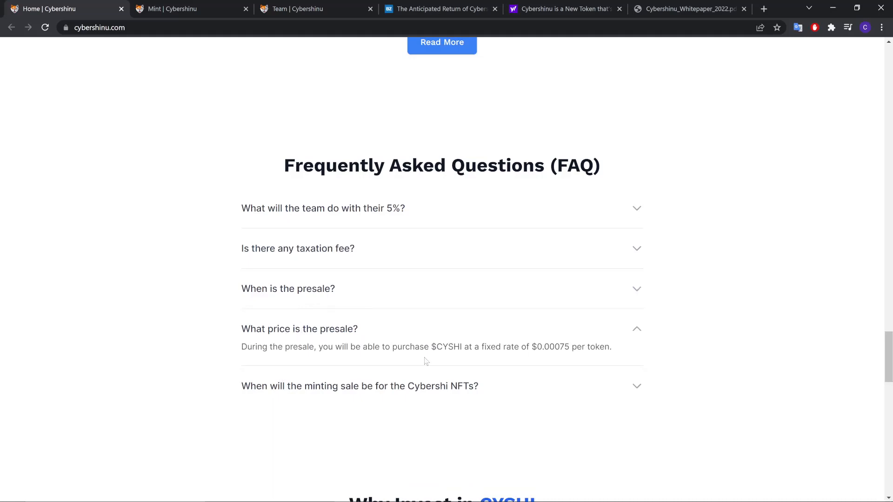
mouse_move(556, 357)
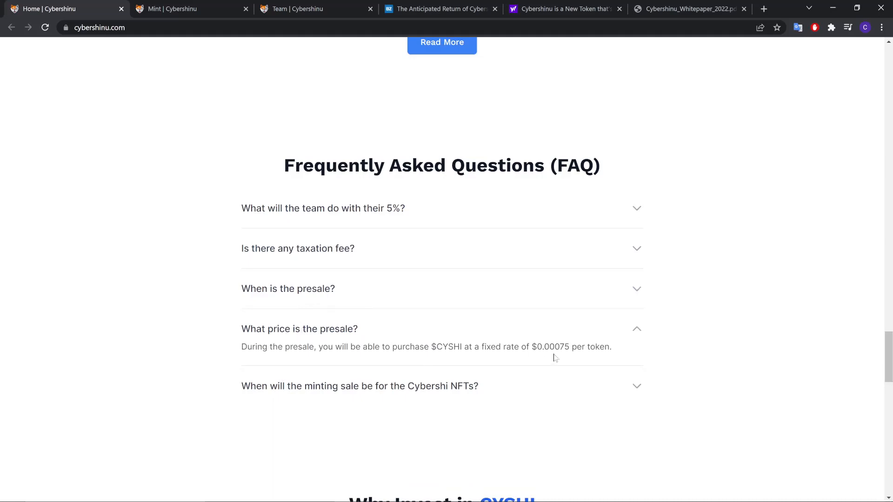
click(298, 329)
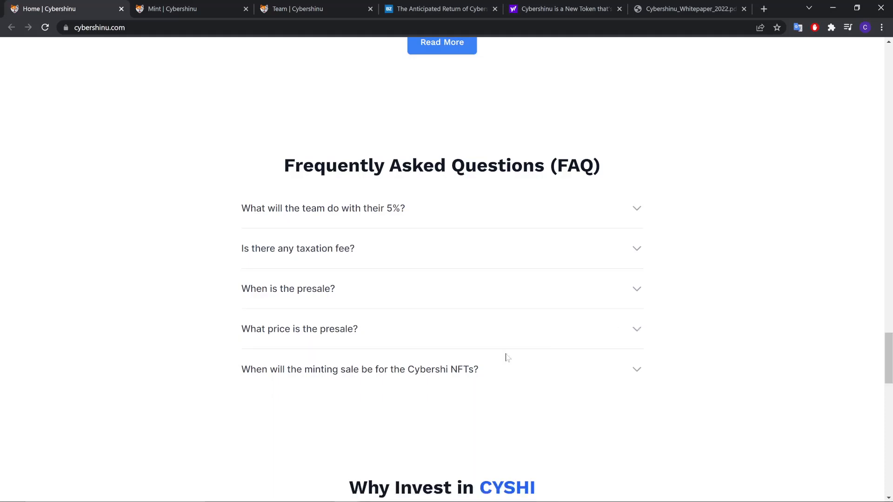
click(359, 370)
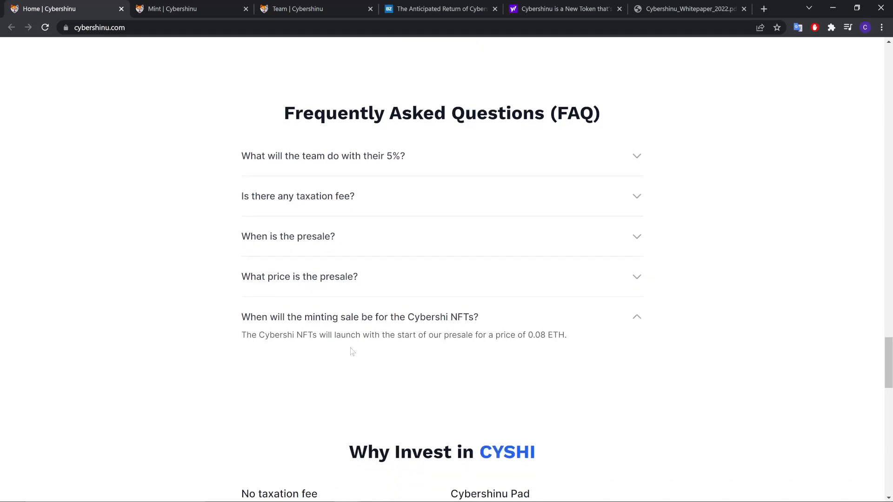
scroll(down, 3)
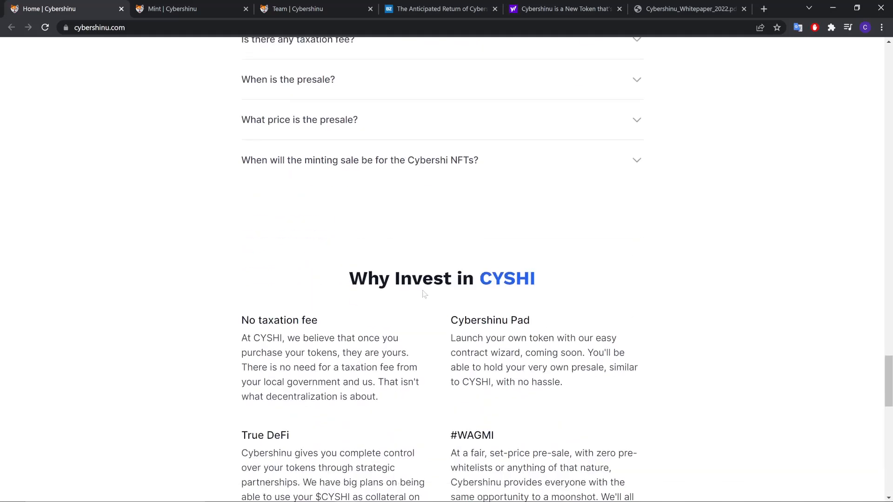
scroll(down, 3)
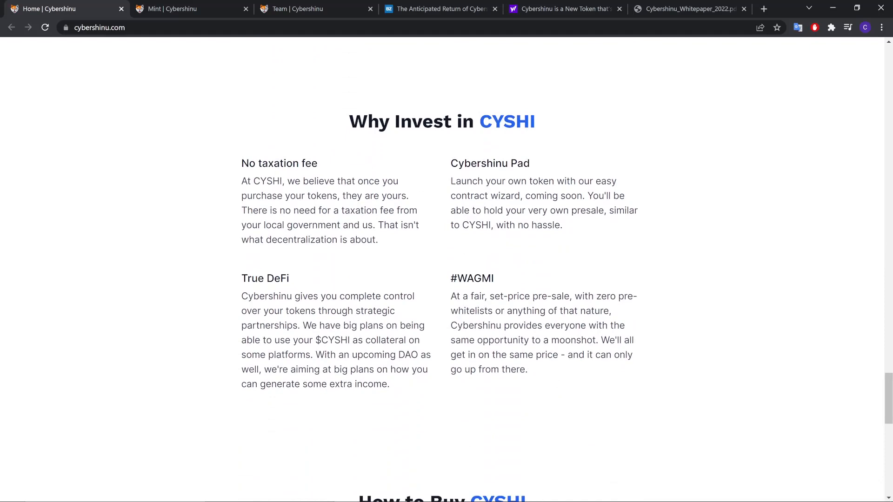
mouse_move(297, 191)
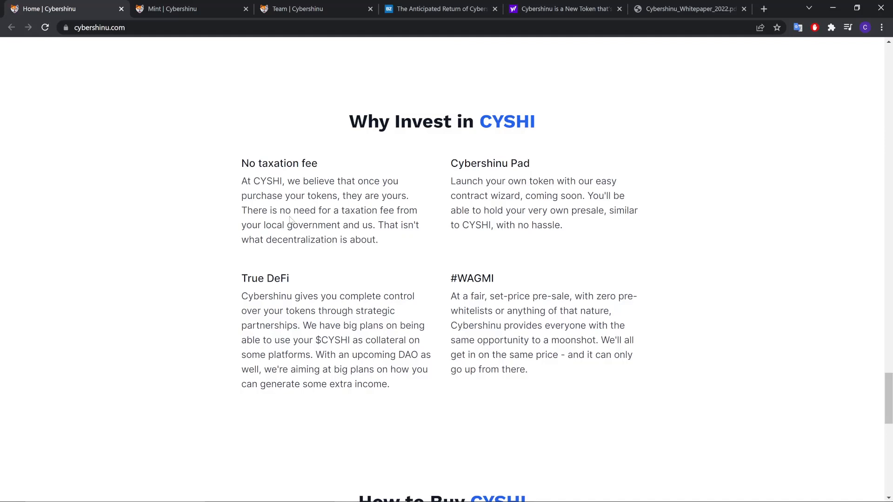
scroll(down, 3)
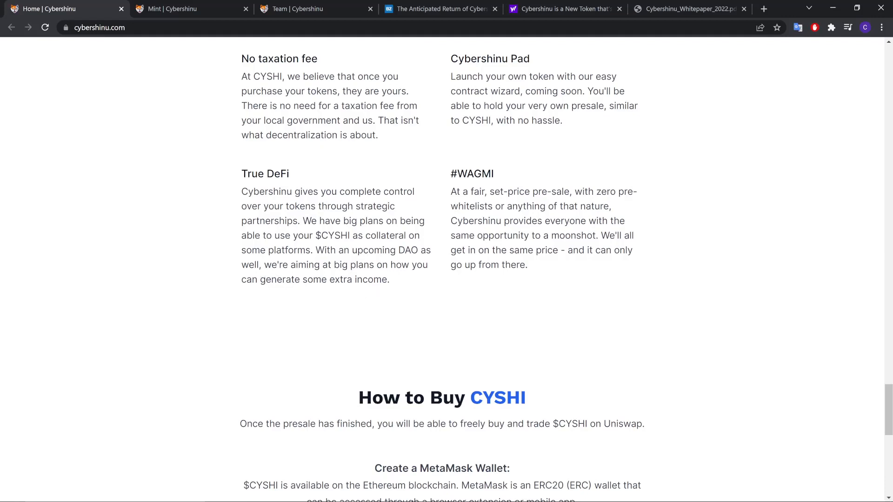
mouse_move(254, 295)
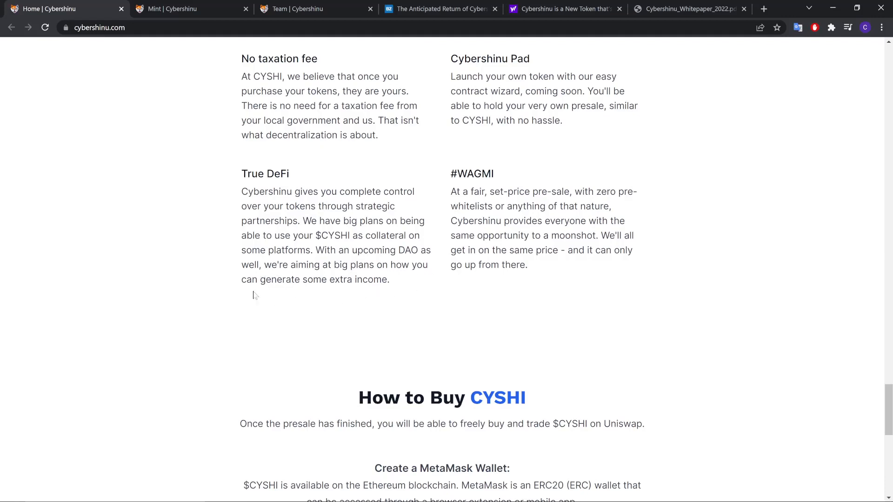
mouse_move(457, 188)
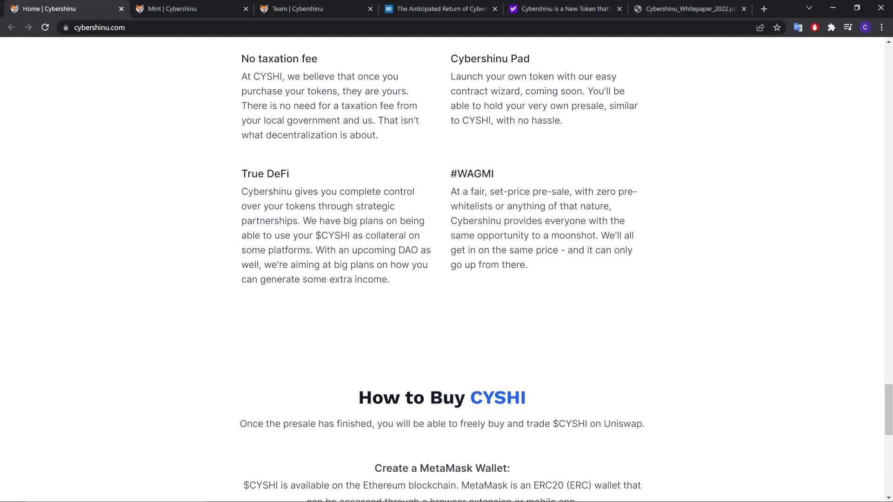
Scroll past How to Buy CYSHI to the press logos, disclaimer and footer social links.
scroll(down, 3)
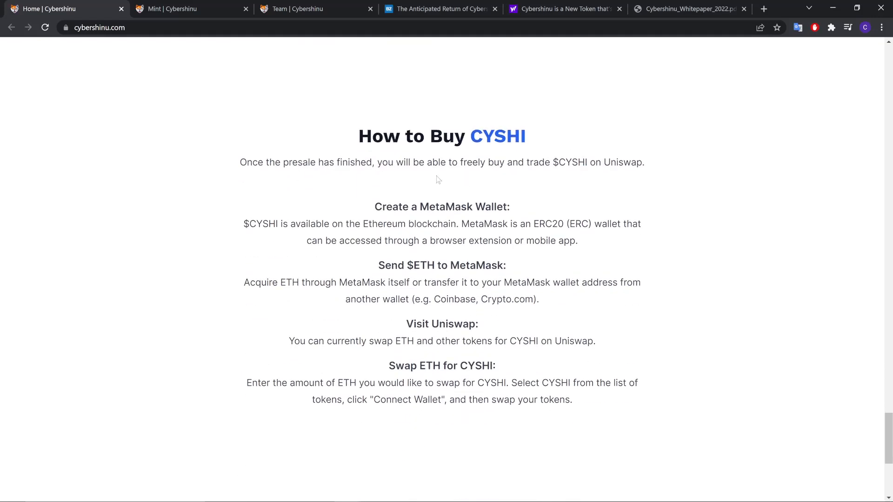
mouse_move(539, 183)
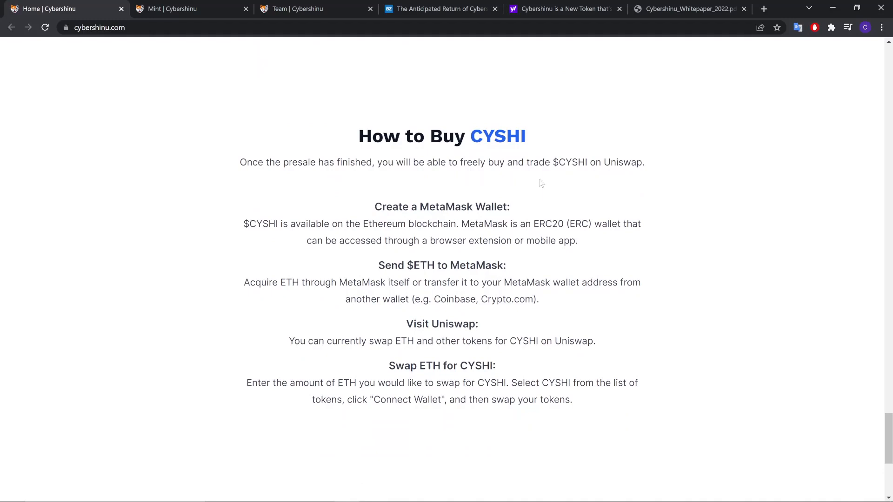
scroll(down, 3)
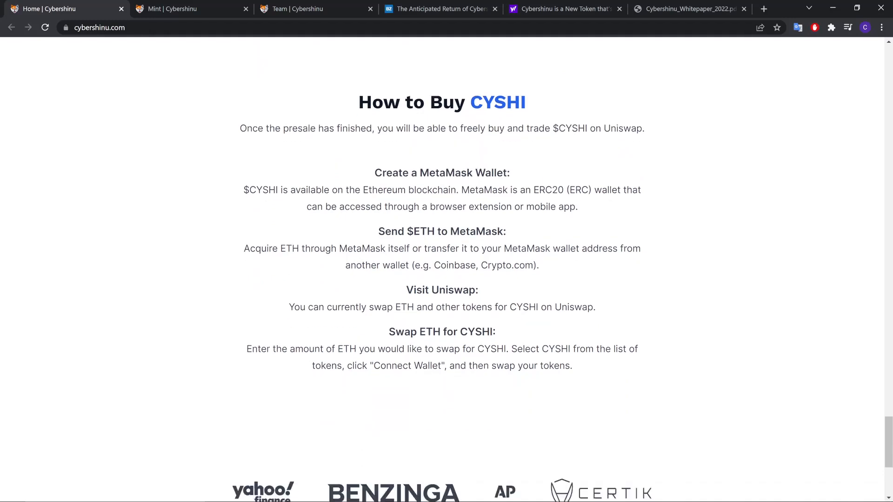
scroll(down, 3)
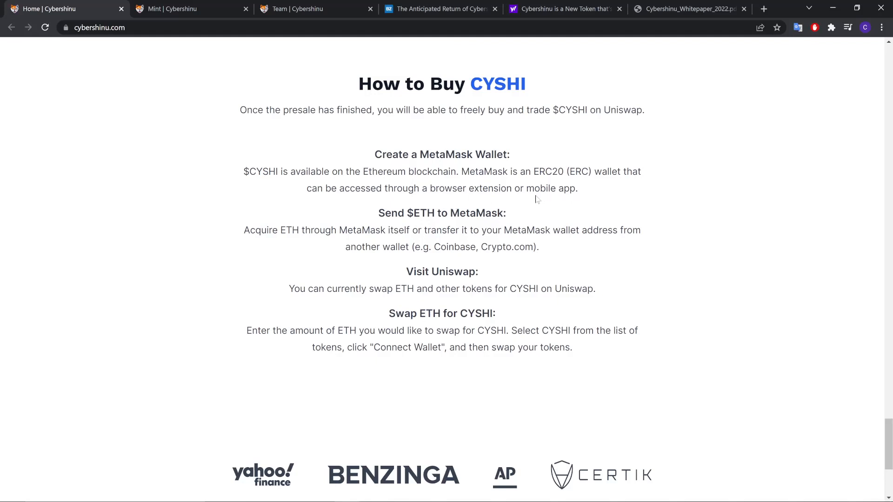
scroll(down, 3)
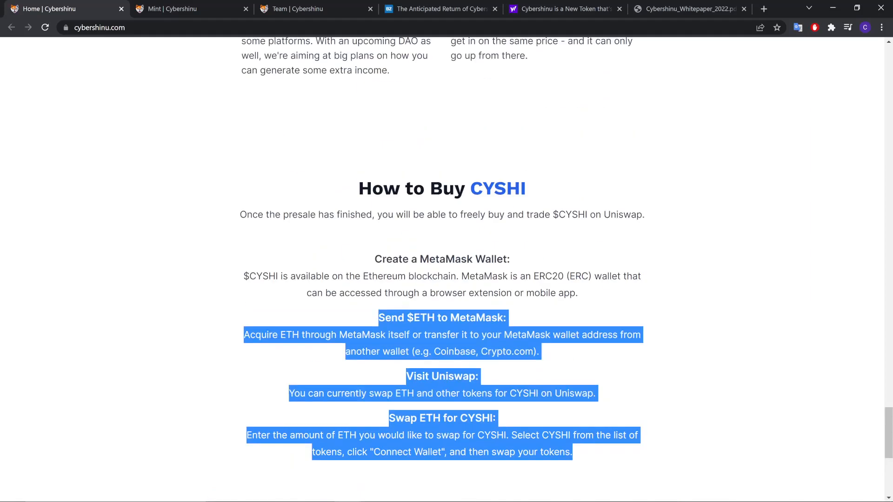
scroll(down, 3)
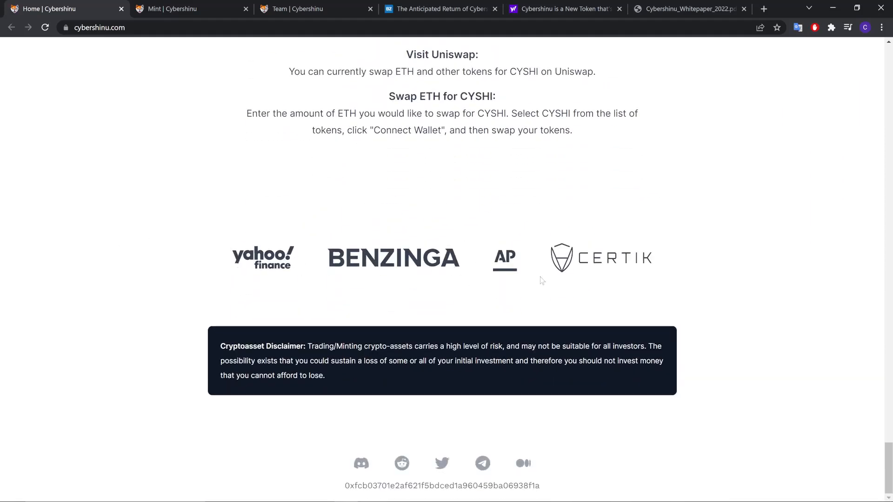
Skim and close the Benzinga article, then scroll through the Yahoo Finance article.
click(438, 8)
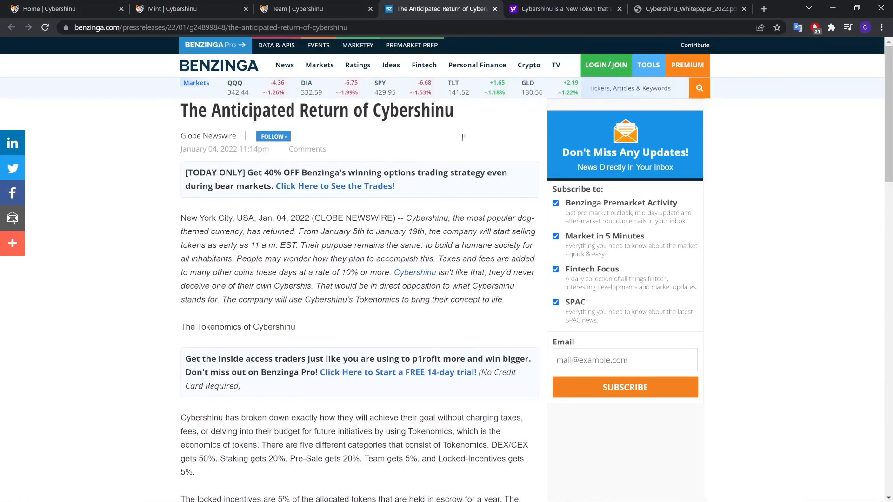
scroll(down, 3)
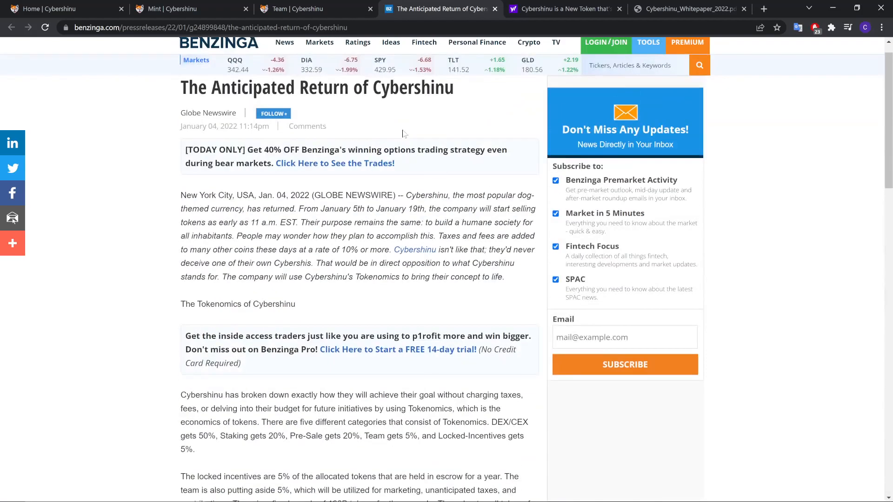
click(561, 8)
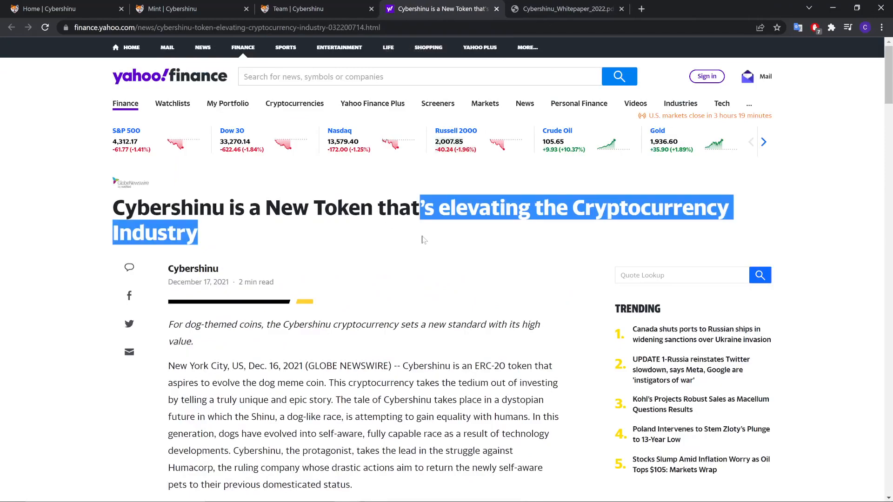
scroll(down, 3)
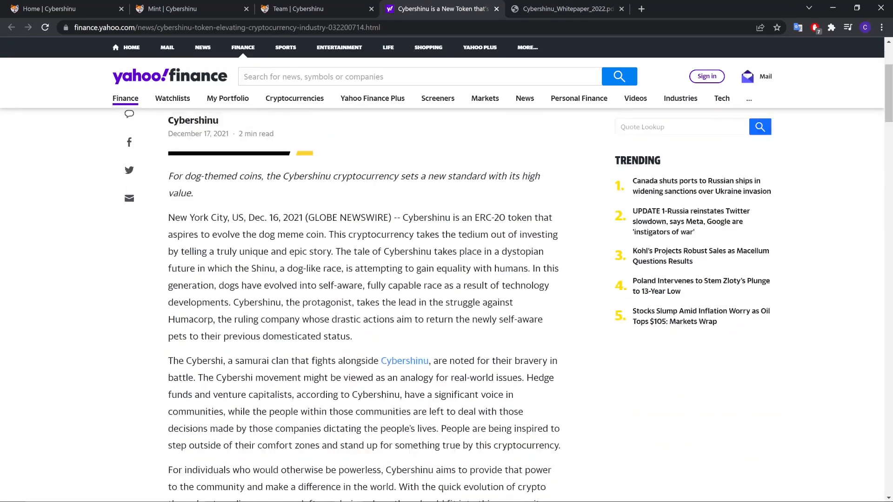
scroll(down, 3)
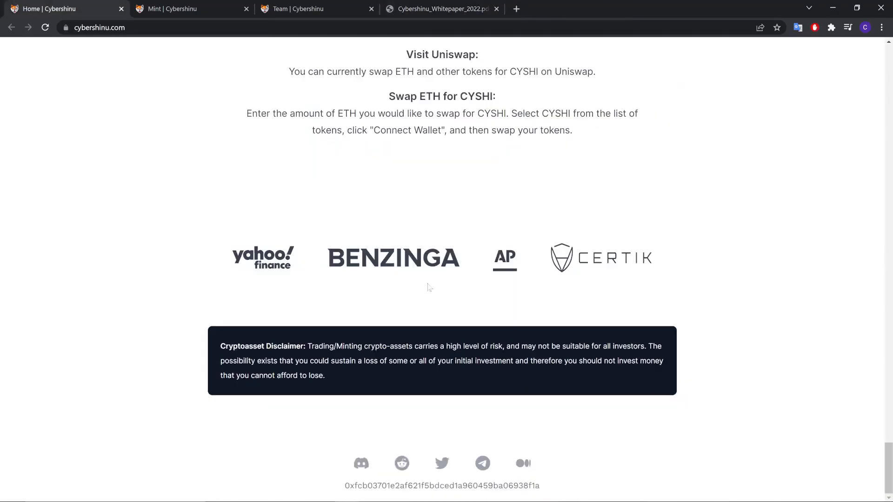
Skim the whitepaper PDF from the Inspiration Behind CYSHI page onward.
click(438, 9)
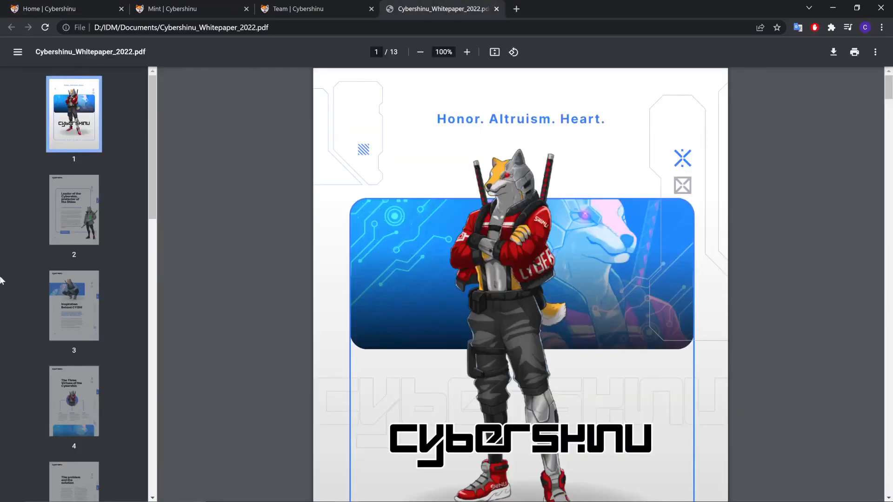
click(73, 305)
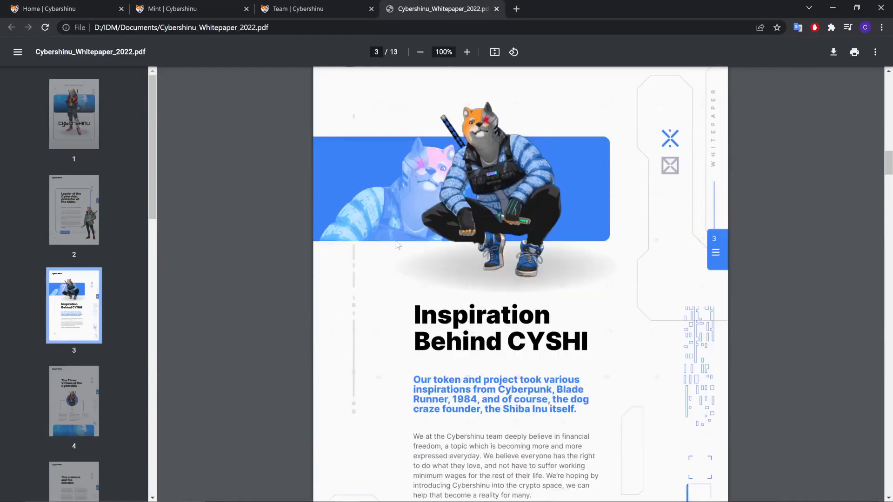
scroll(down, 3)
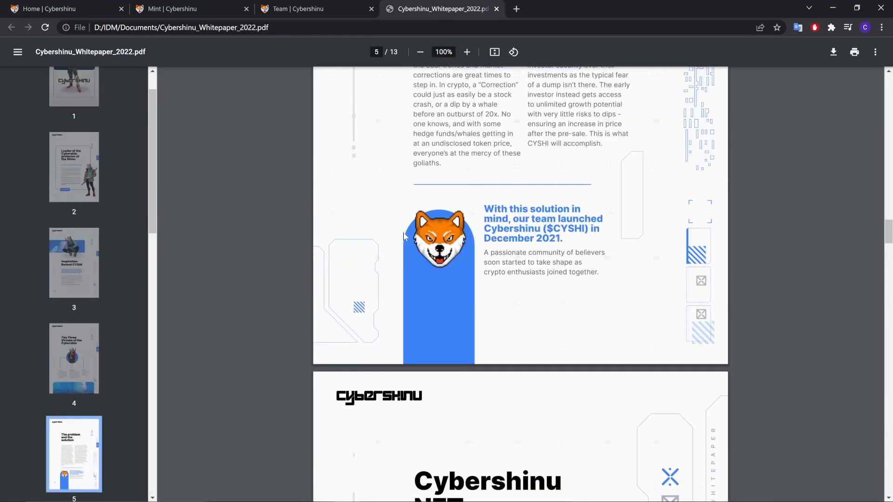
scroll(down, 3)
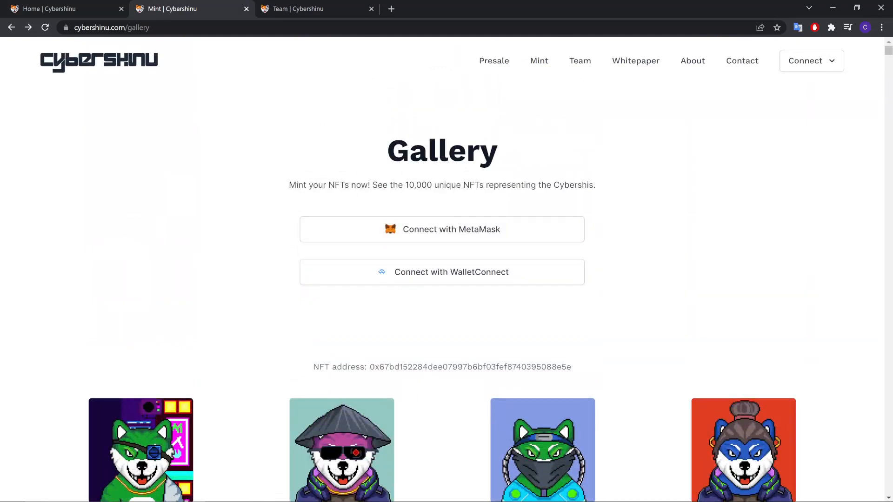
Highlight the 10,000 unique NFTs line and scroll into the pixel-art Cybershi grid.
drag(410, 184, 594, 185)
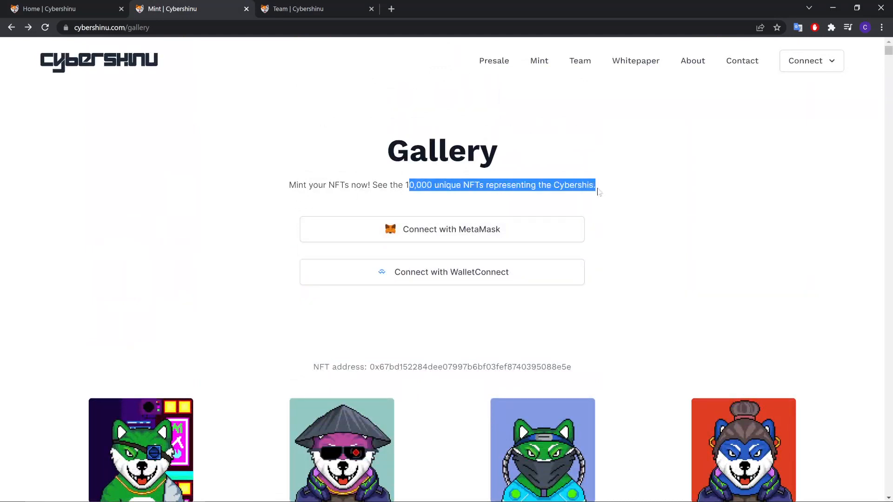
scroll(down, 3)
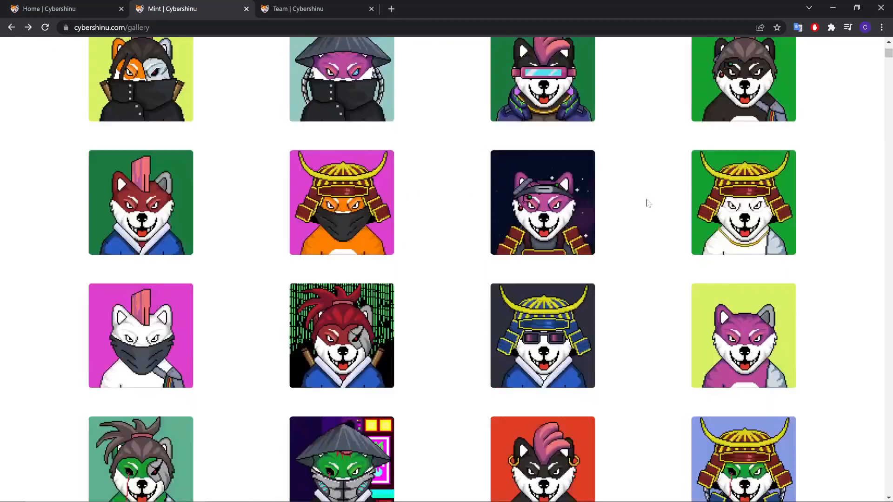
scroll(down, 3)
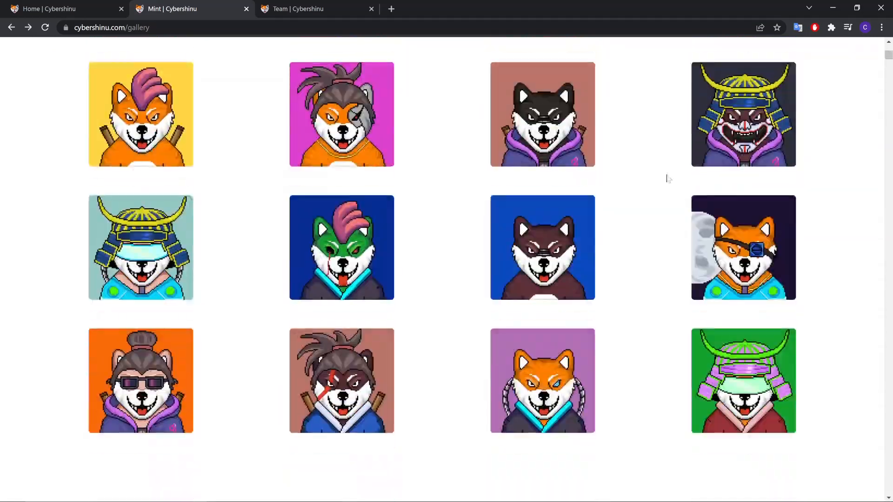
scroll(down, 3)
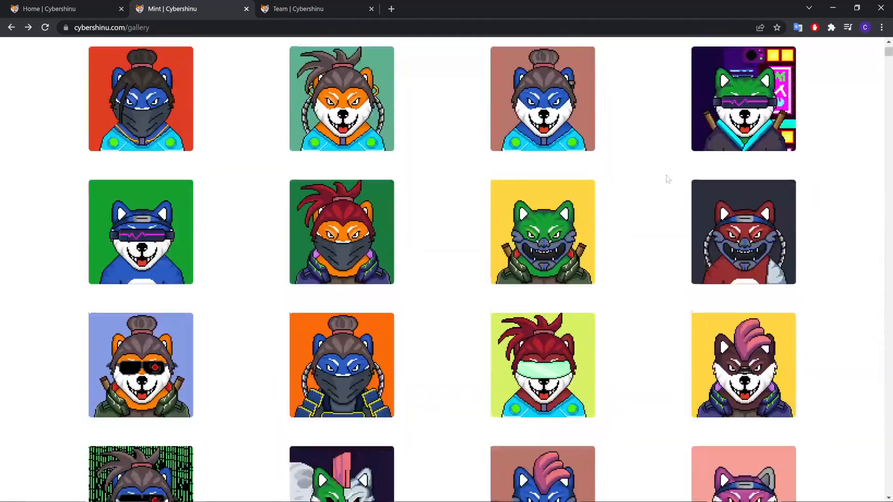
Show the Team page, close the gallery tab and follow the Reddit community link.
click(296, 9)
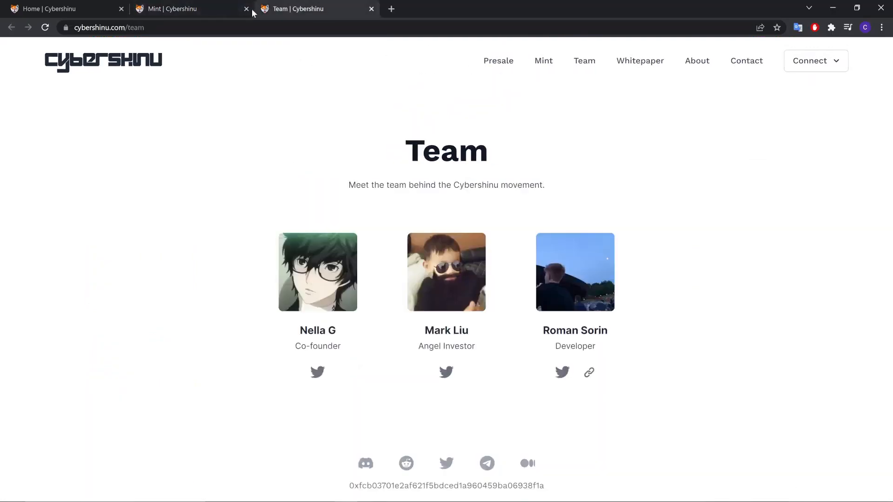
click(246, 8)
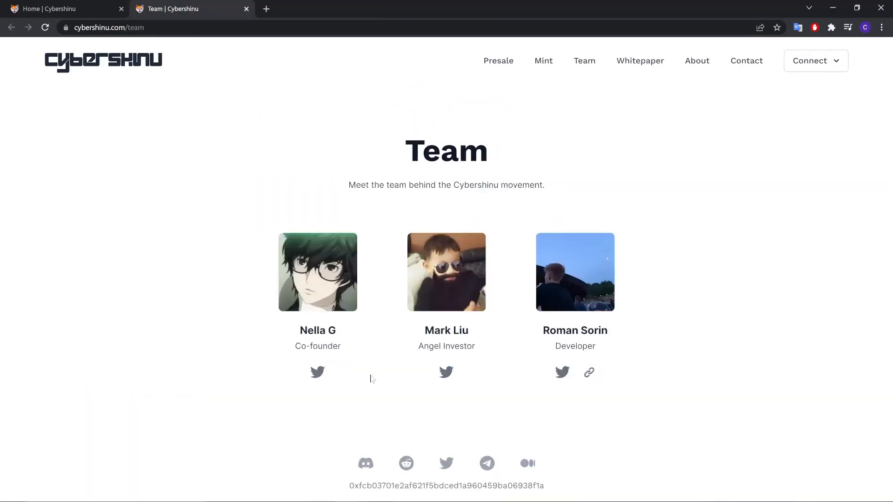
mouse_move(319, 362)
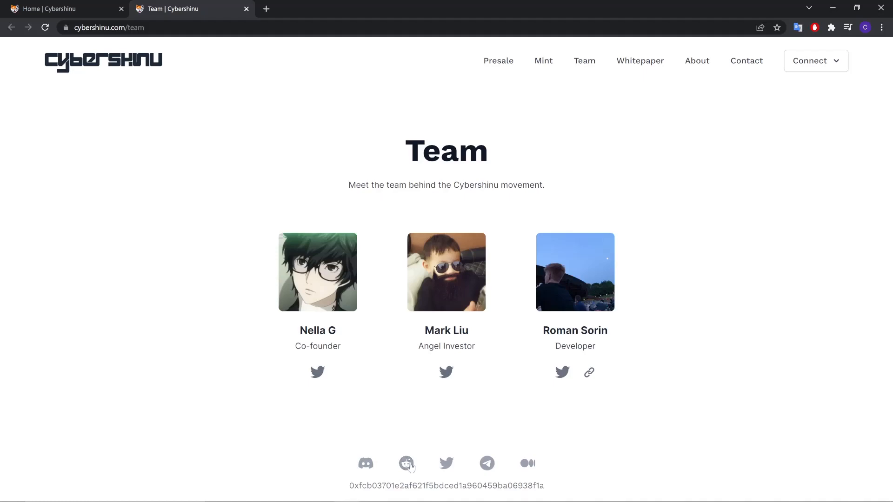
click(446, 464)
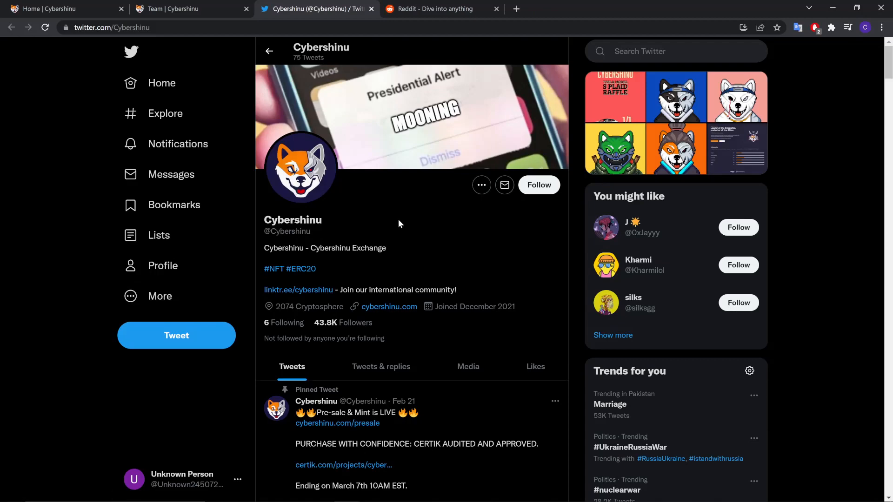
Scroll through Cybershinu's Twitter pinned presale tweet and posts, then switch to the r/Cybershinu subreddit.
scroll(down, 3)
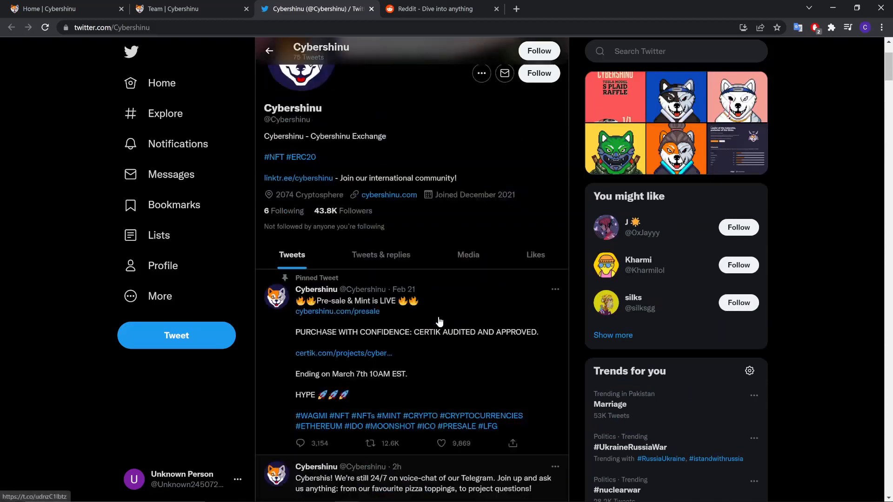
scroll(down, 3)
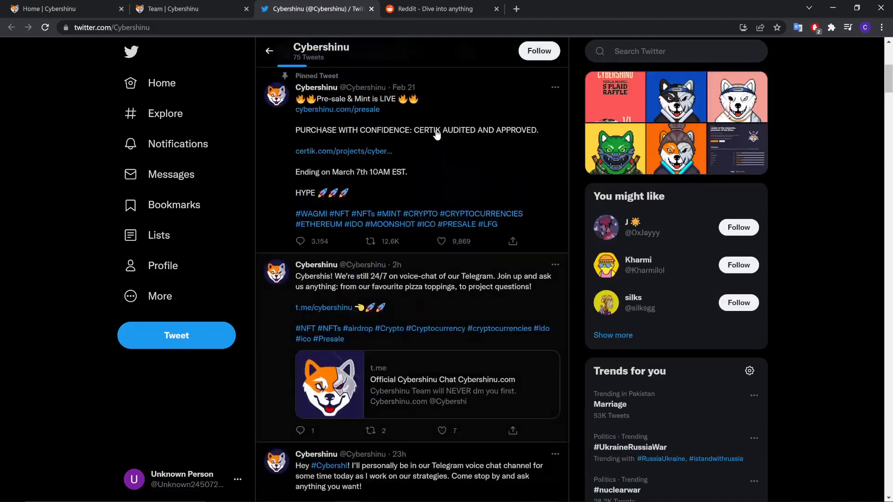
click(438, 8)
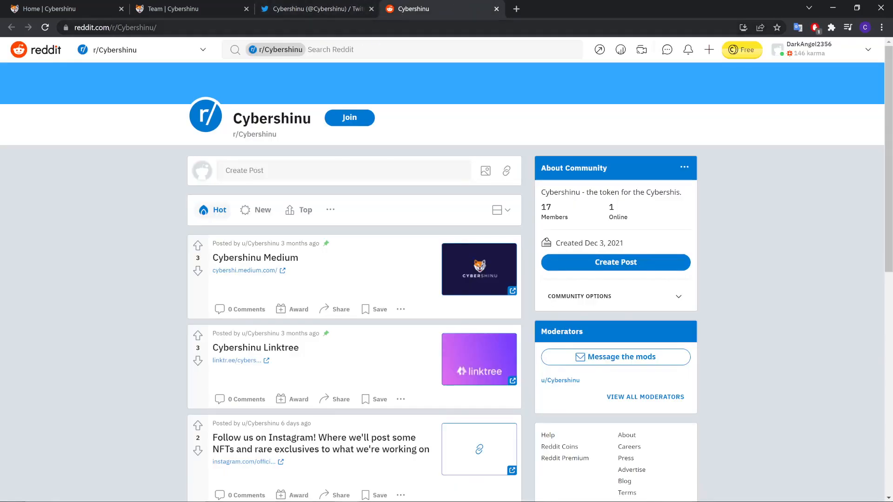